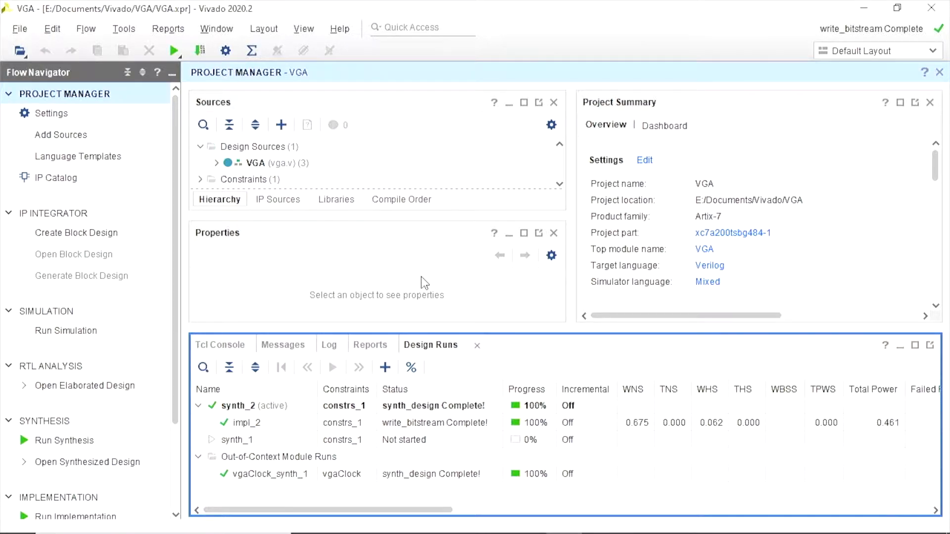
mouse_move(356, 226)
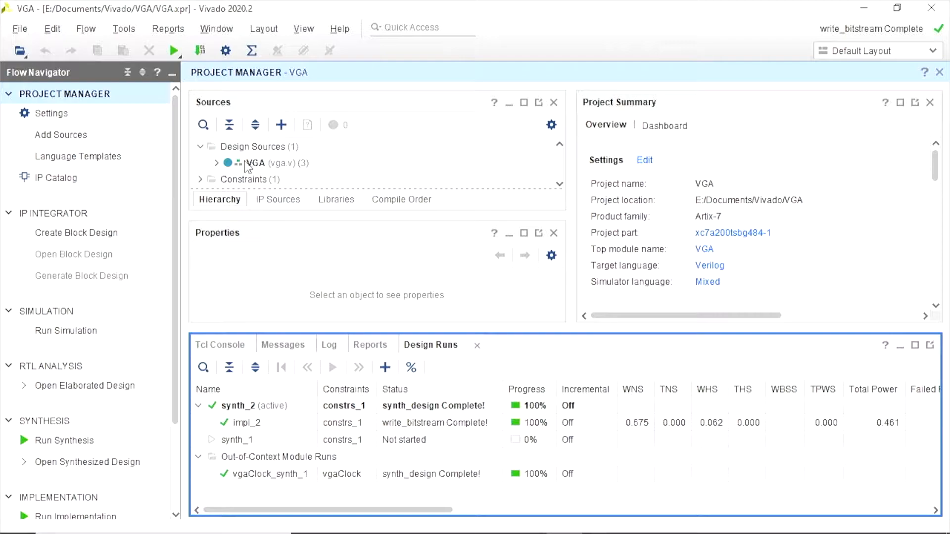
mouse_move(261, 171)
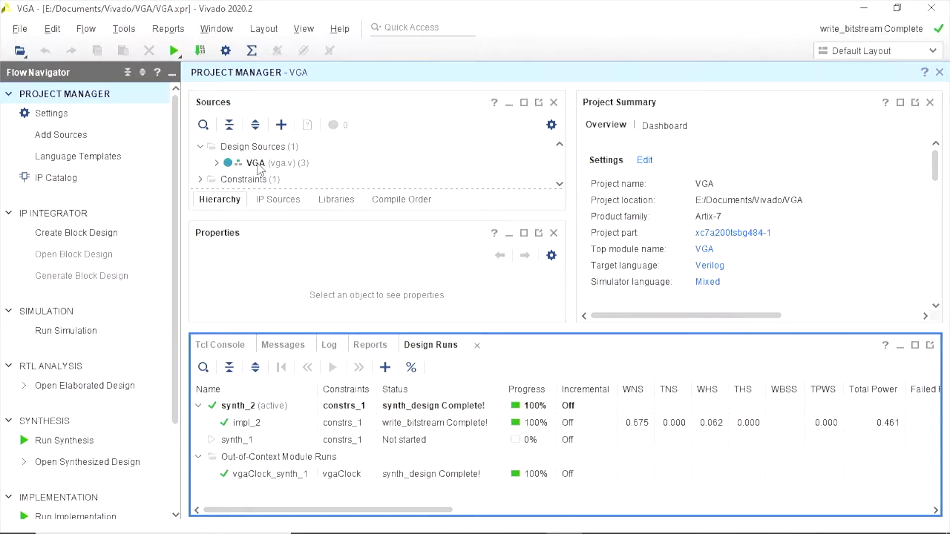
Step: Open the vga.v design source from the Sources pane in the Atom editor
left_click(217, 163)
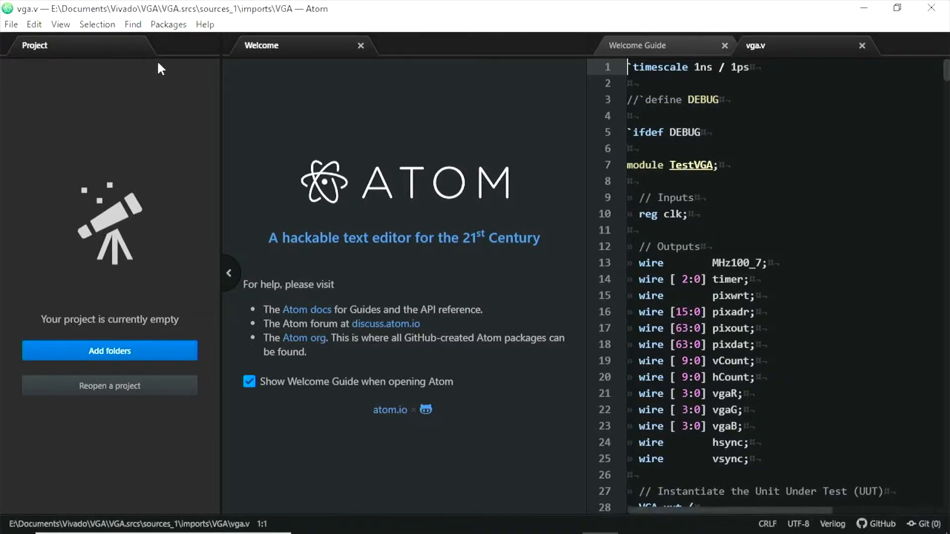
mouse_move(230, 289)
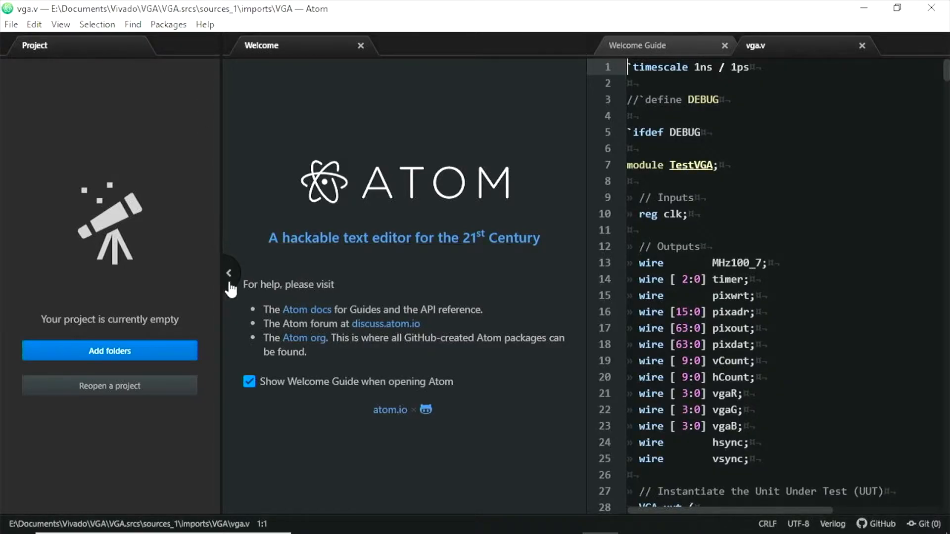
Step: Hide Atom's empty project panel and close the Welcome and Welcome Guide pages
left_click(229, 273)
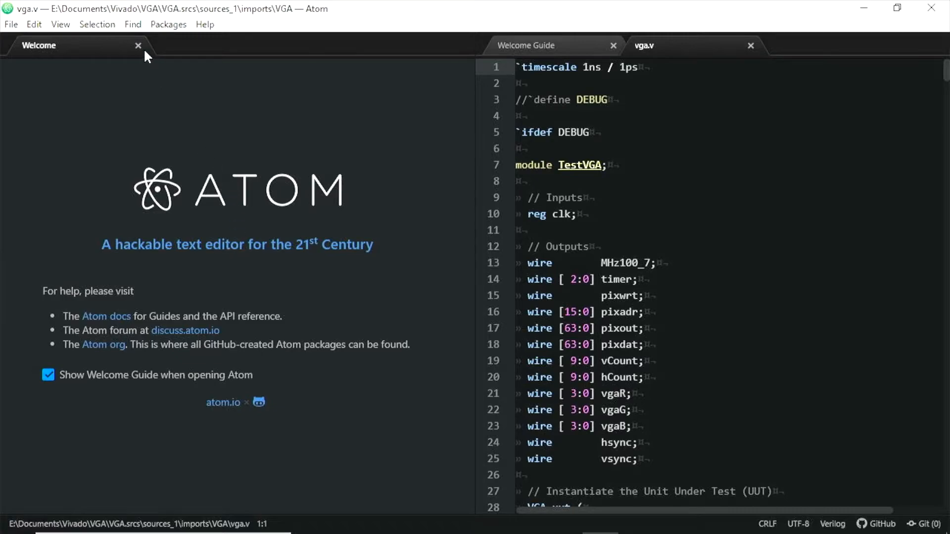
left_click(138, 45)
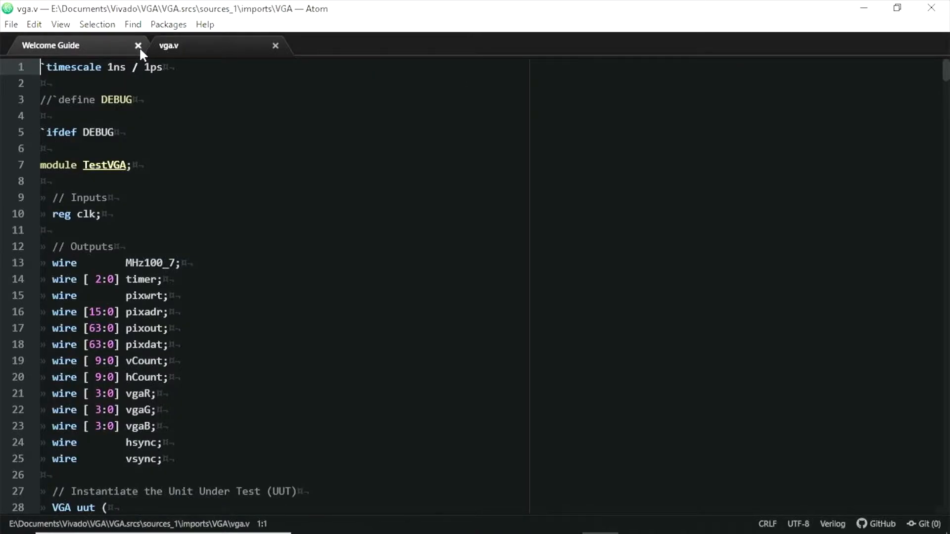
left_click(137, 45)
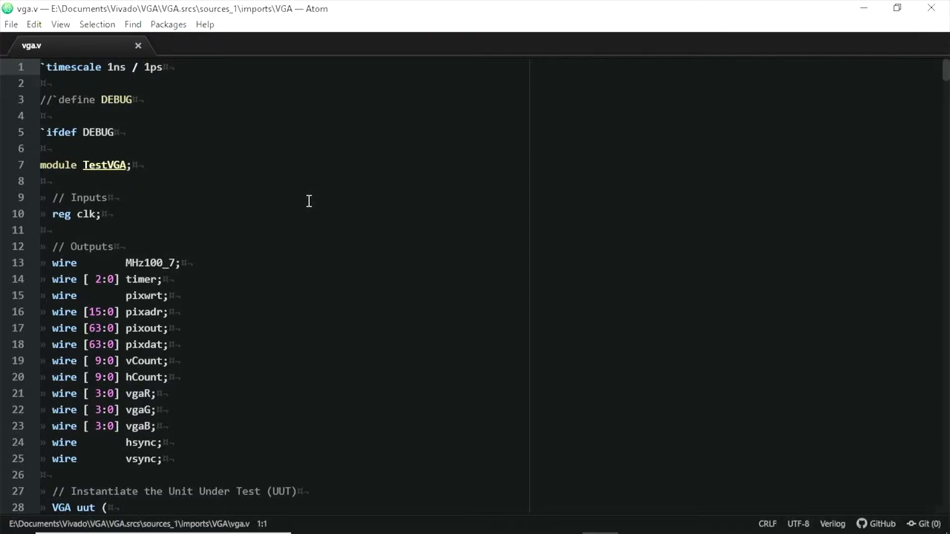
scroll("down", 3)
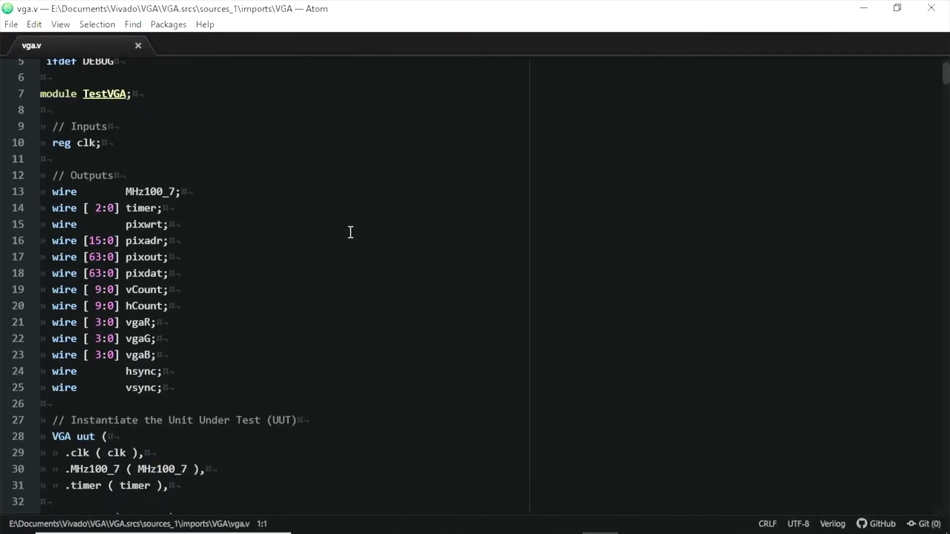
scroll("down", 3)
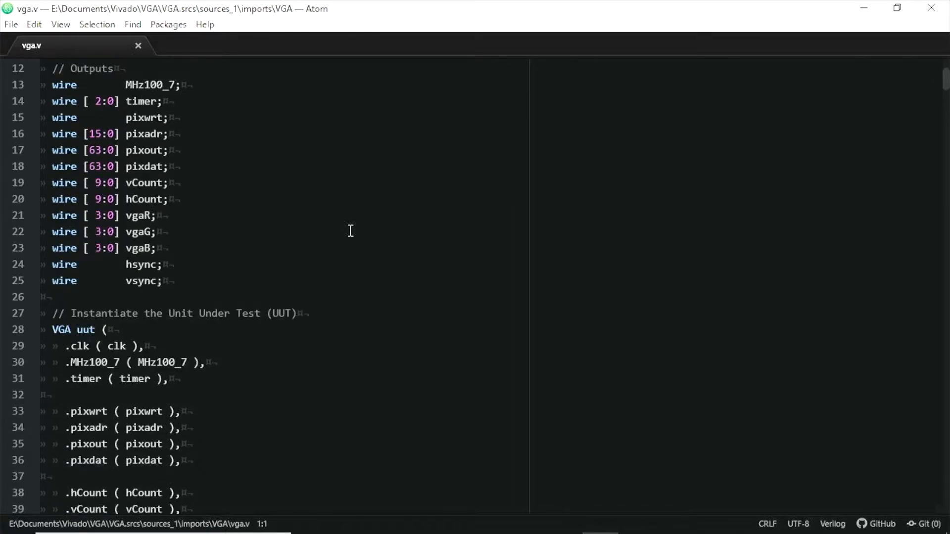
scroll("up", 3)
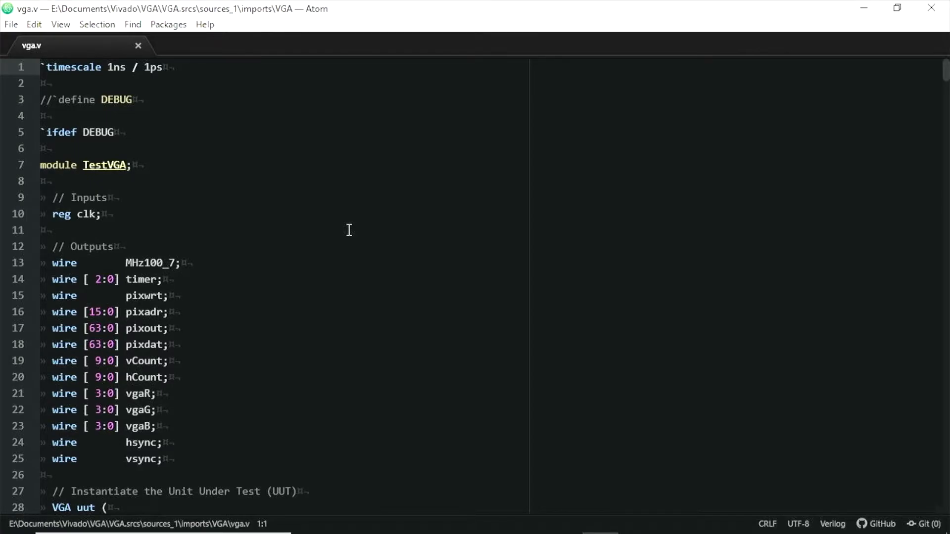
Step: Scroll vga.v down to the vgaClock tick instance and initial block near line 140
scroll("down", 3)
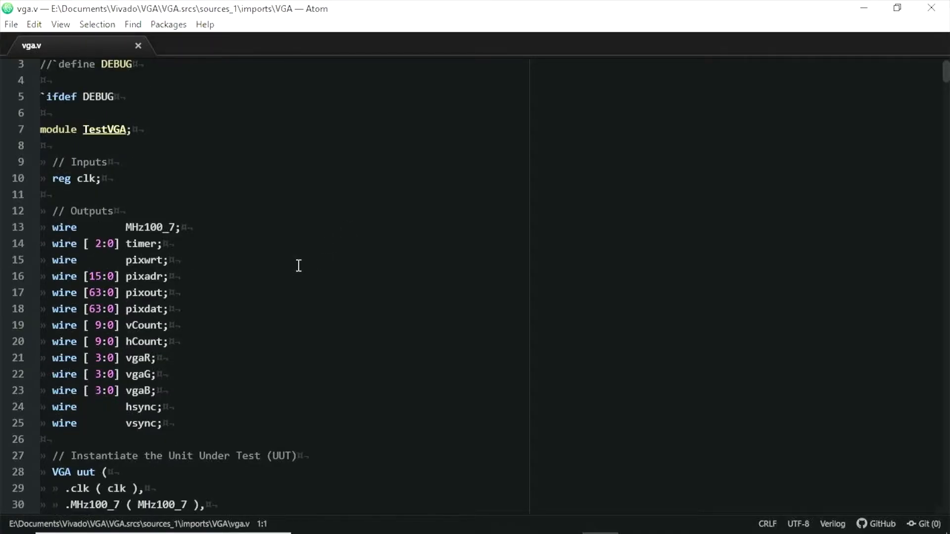
scroll("down", 3)
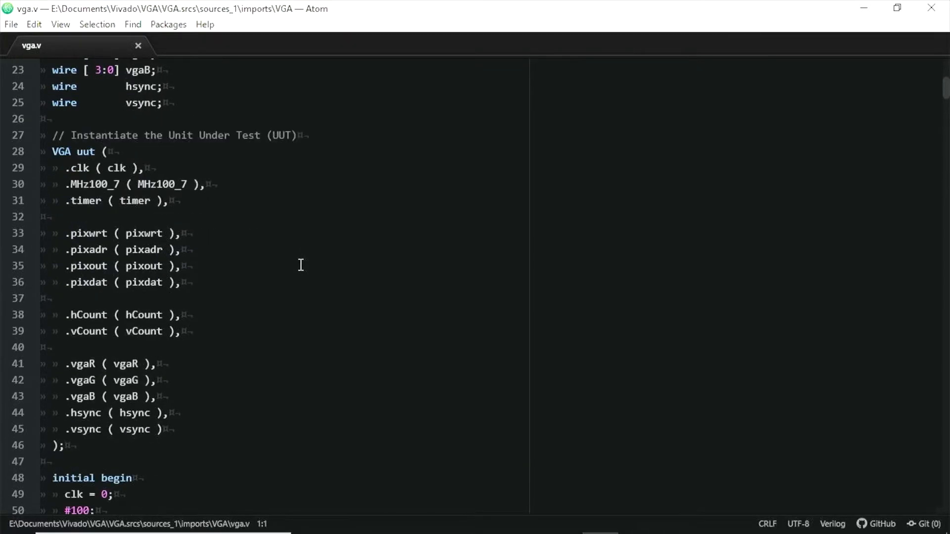
scroll("down", 3)
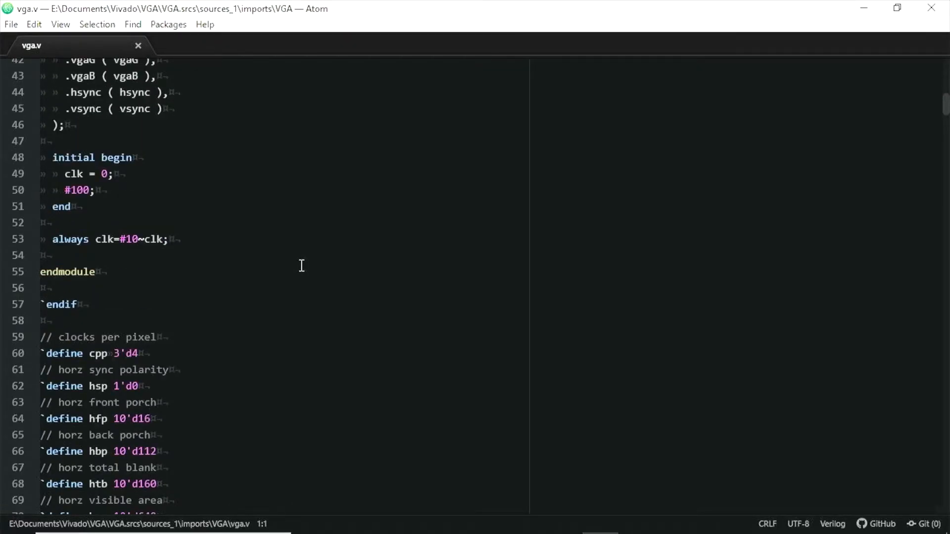
scroll("down", 3)
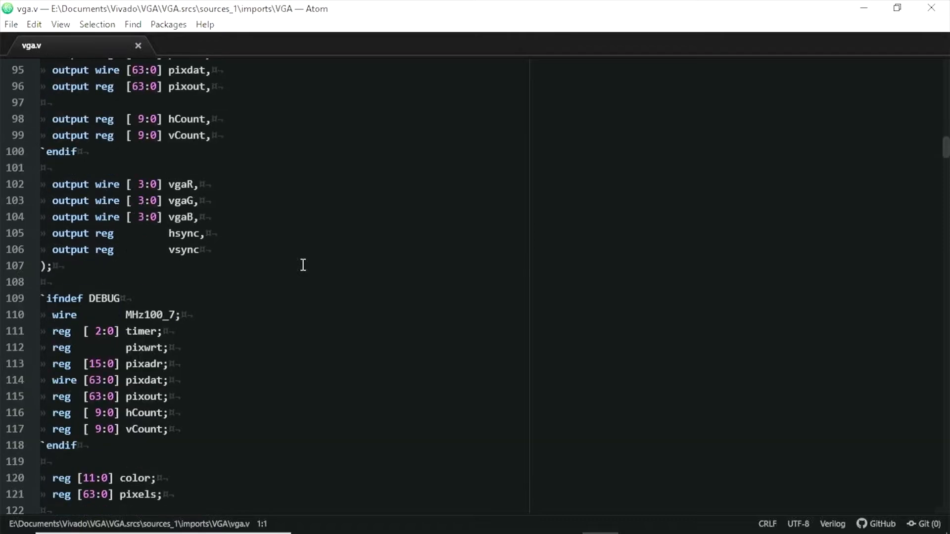
scroll("down", 3)
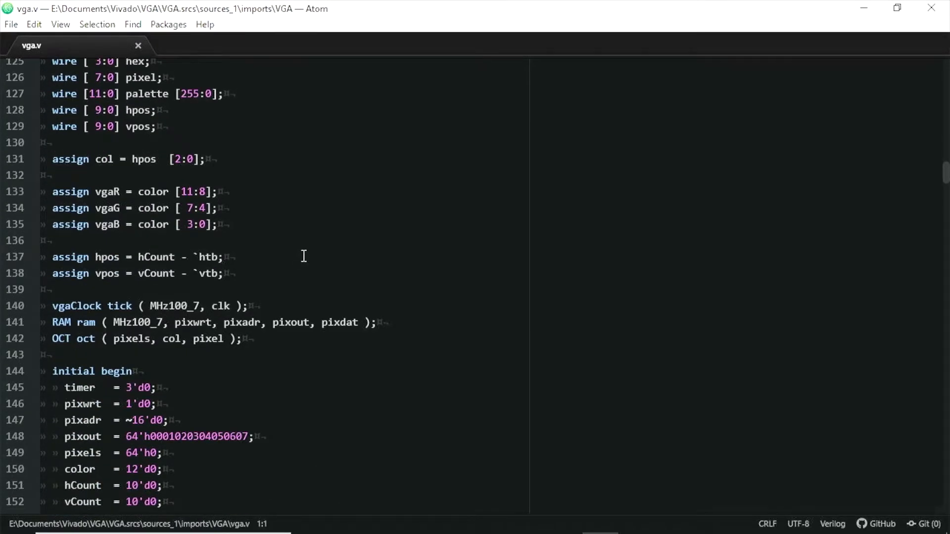
scroll("down", 3)
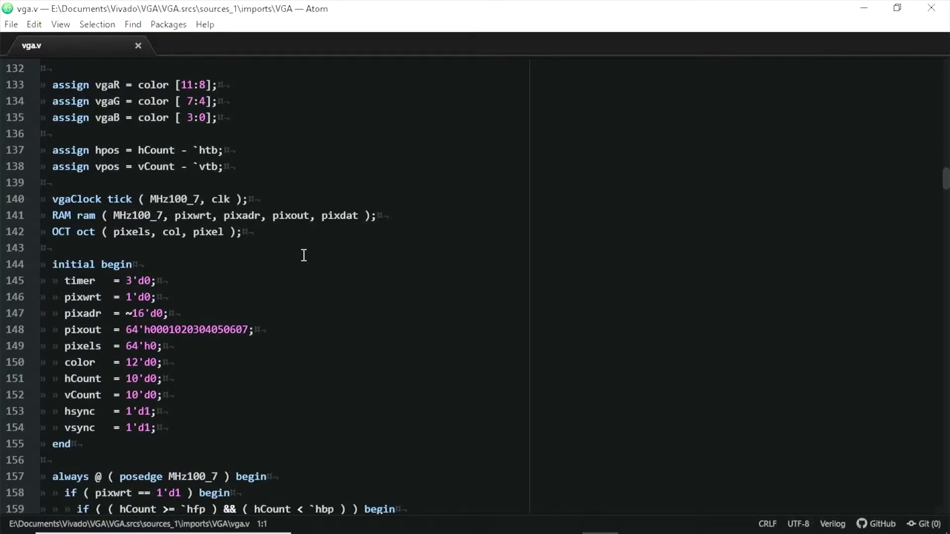
scroll("down", 3)
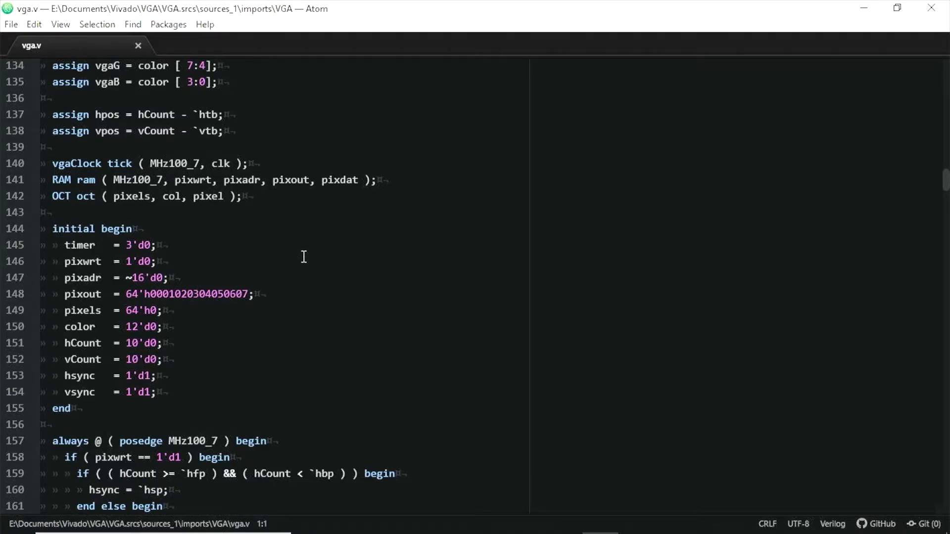
mouse_move(153, 295)
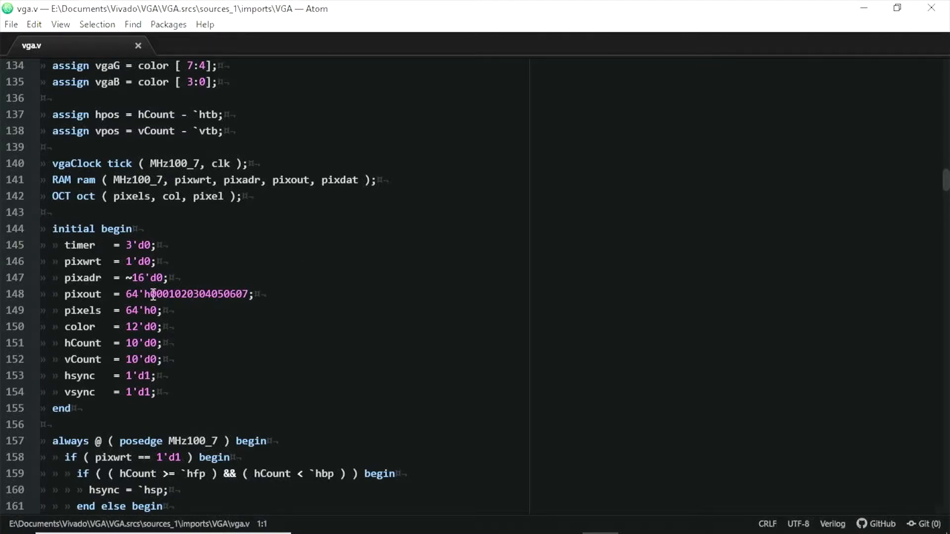
mouse_move(225, 293)
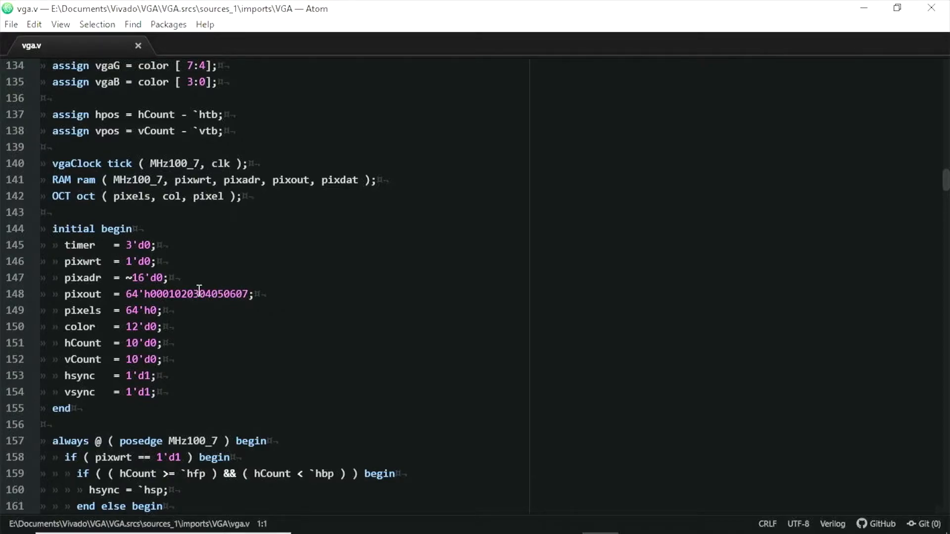
mouse_move(219, 286)
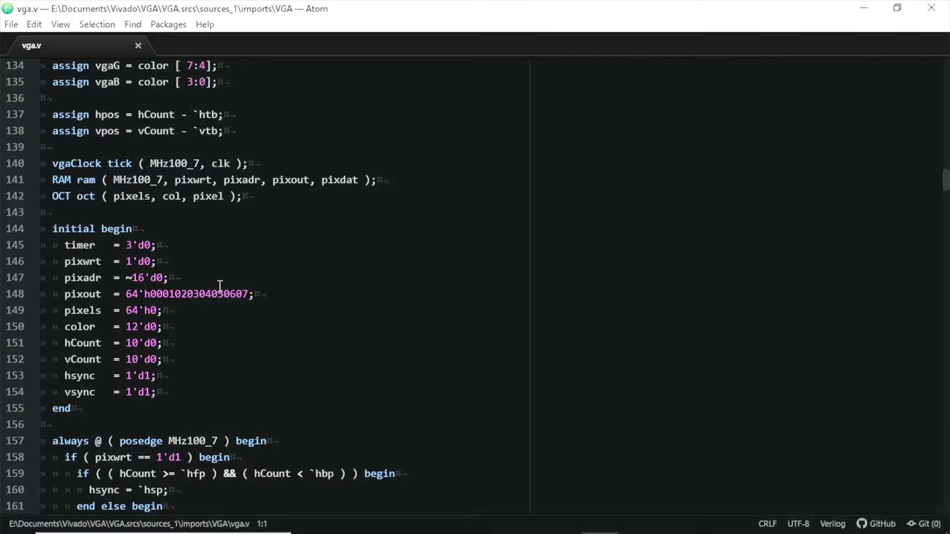
mouse_move(221, 292)
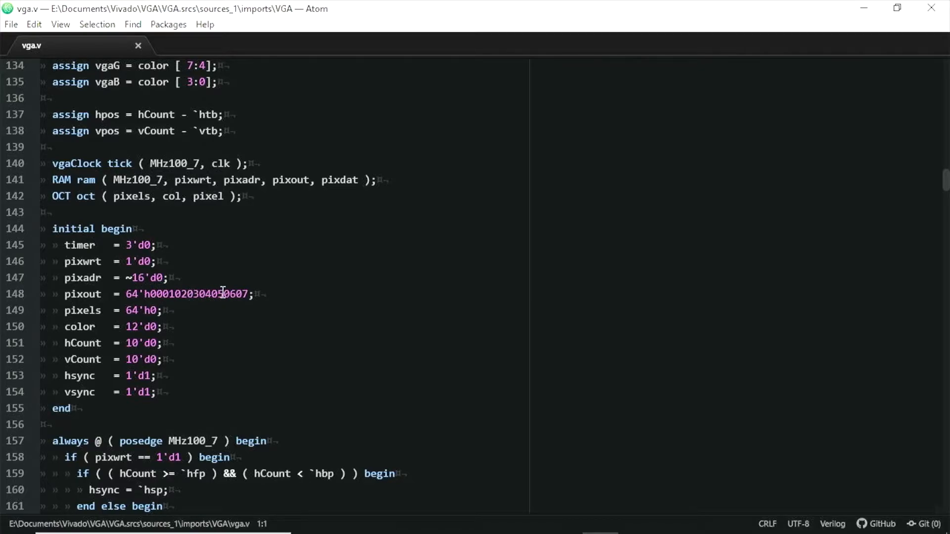
mouse_move(259, 291)
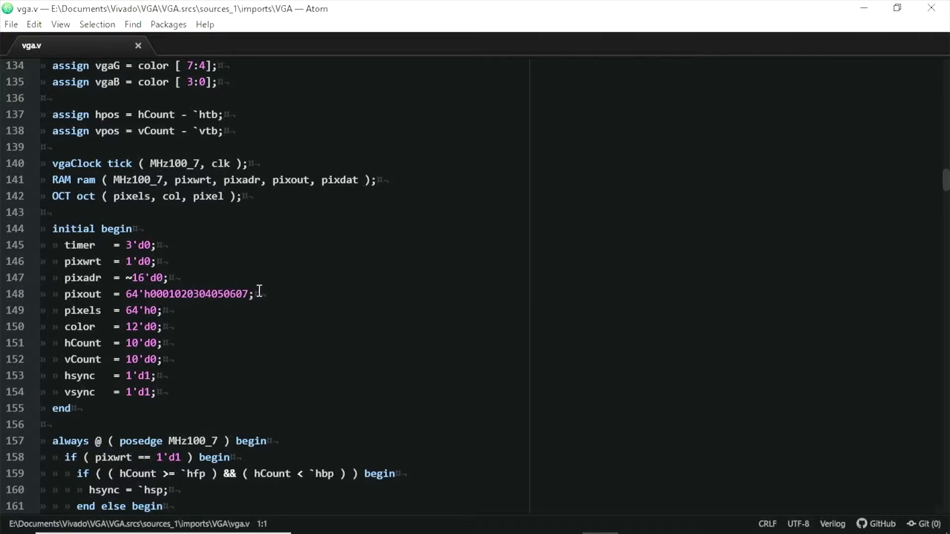
mouse_move(245, 356)
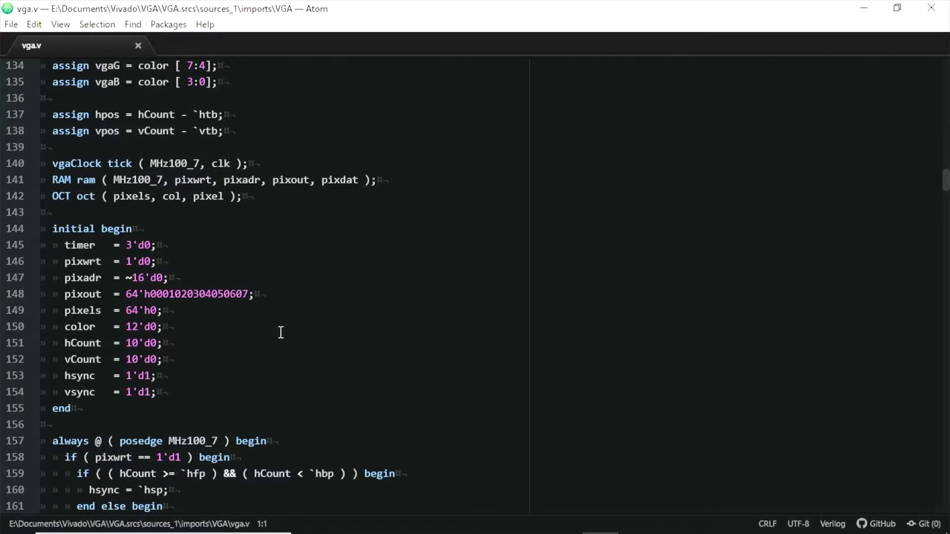
scroll("down", 3)
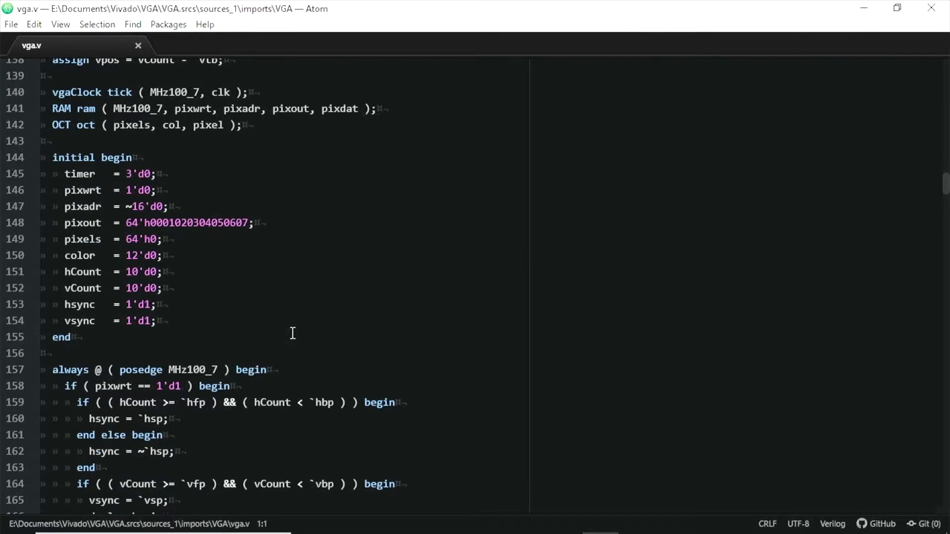
scroll("up", 3)
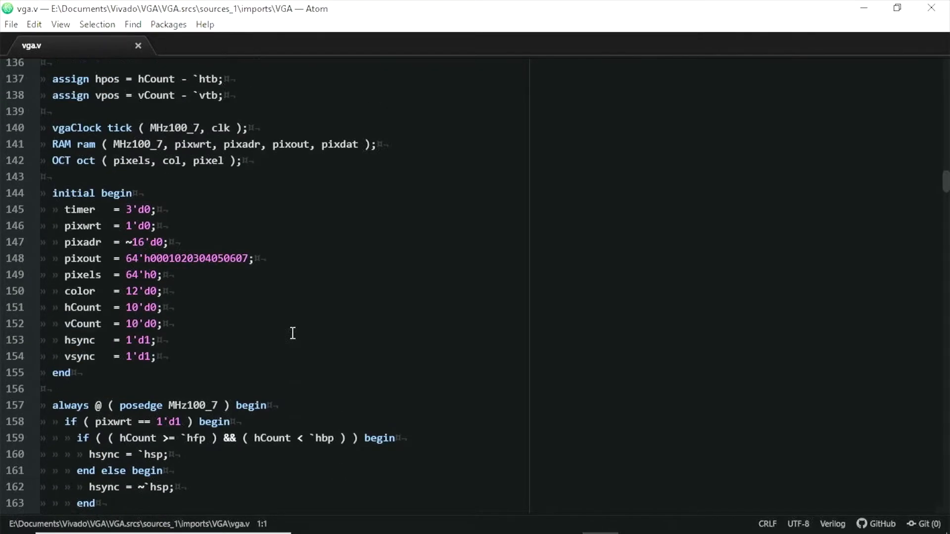
scroll("up", 3)
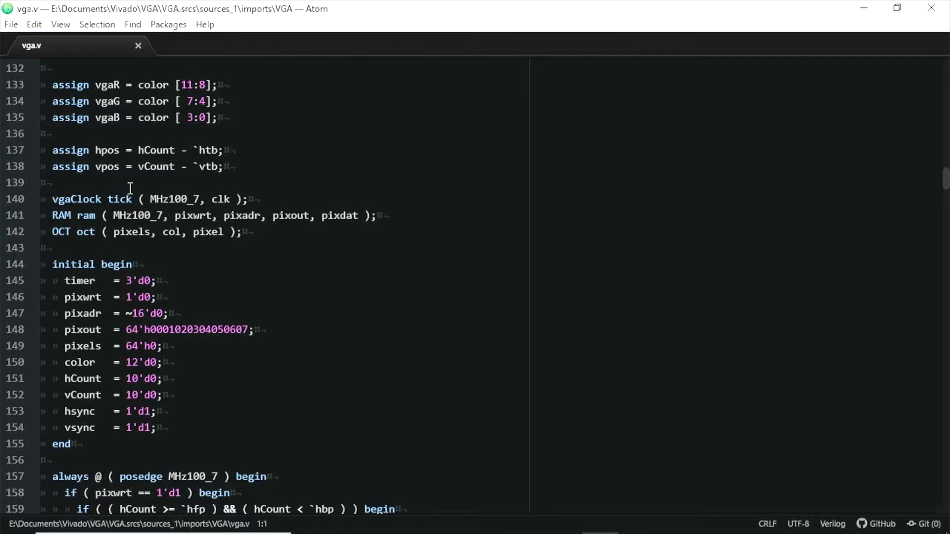
mouse_move(59, 199)
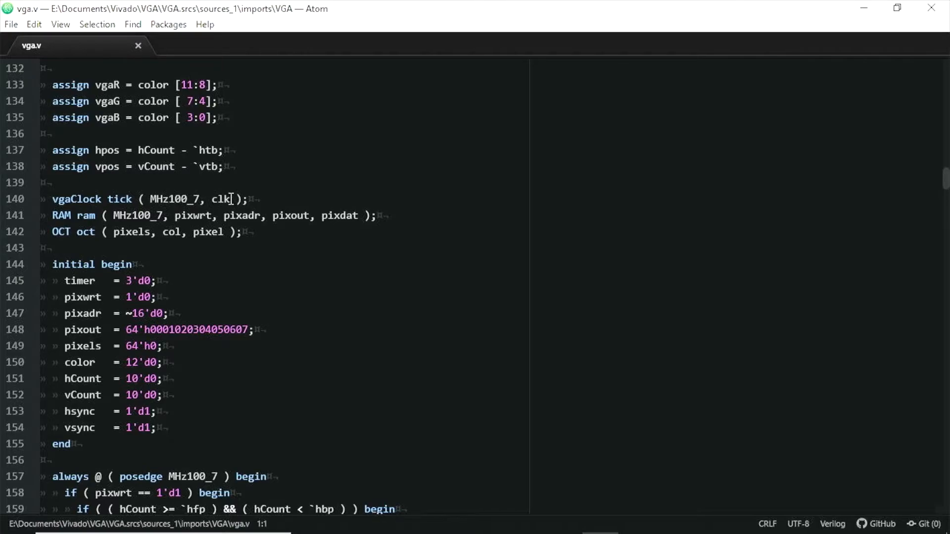
mouse_move(232, 202)
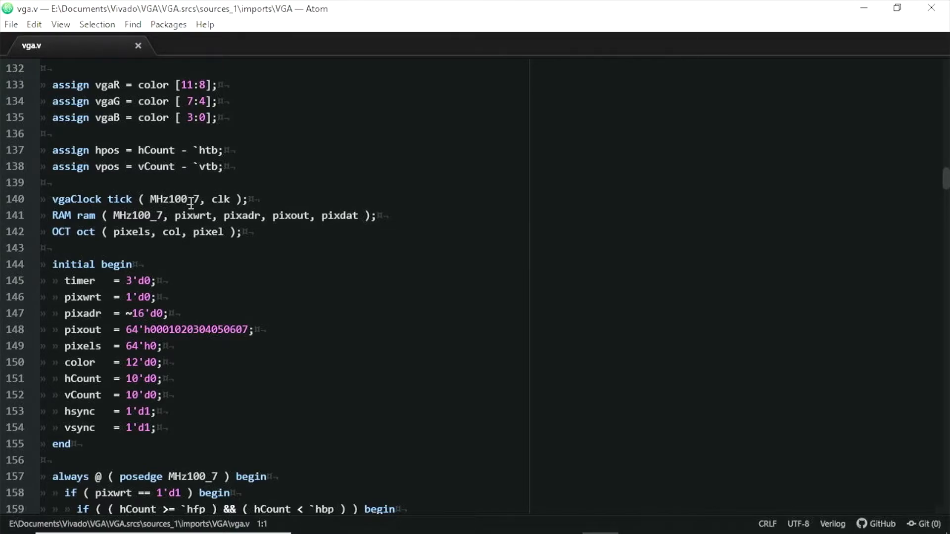
mouse_move(222, 238)
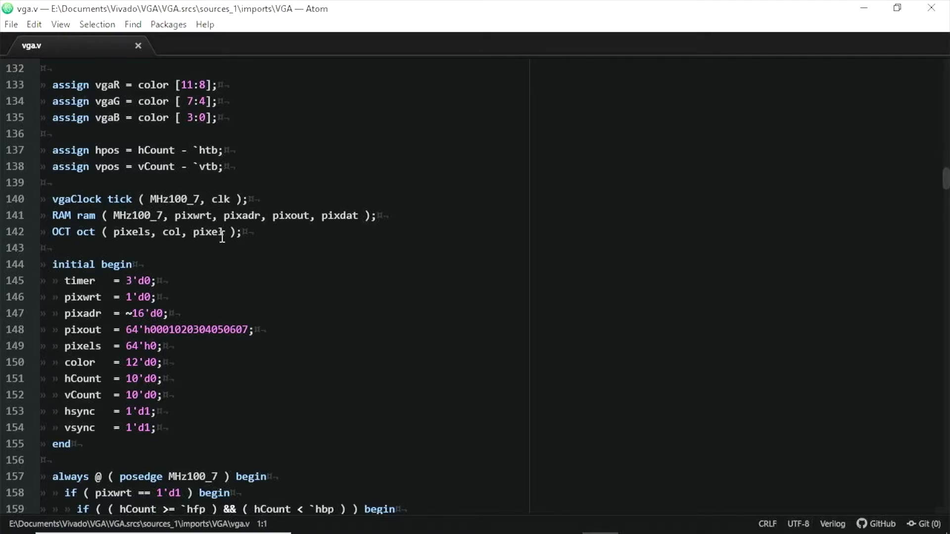
mouse_move(197, 247)
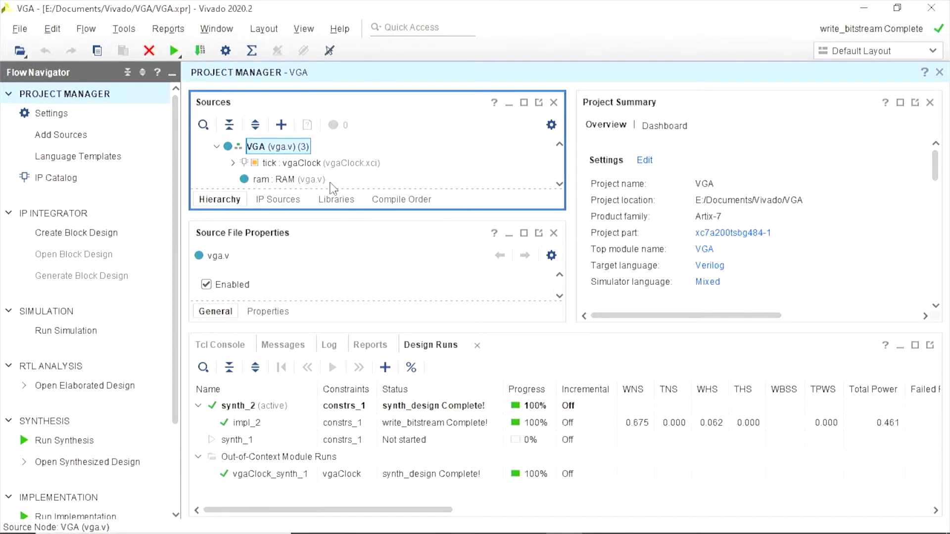
mouse_move(278, 170)
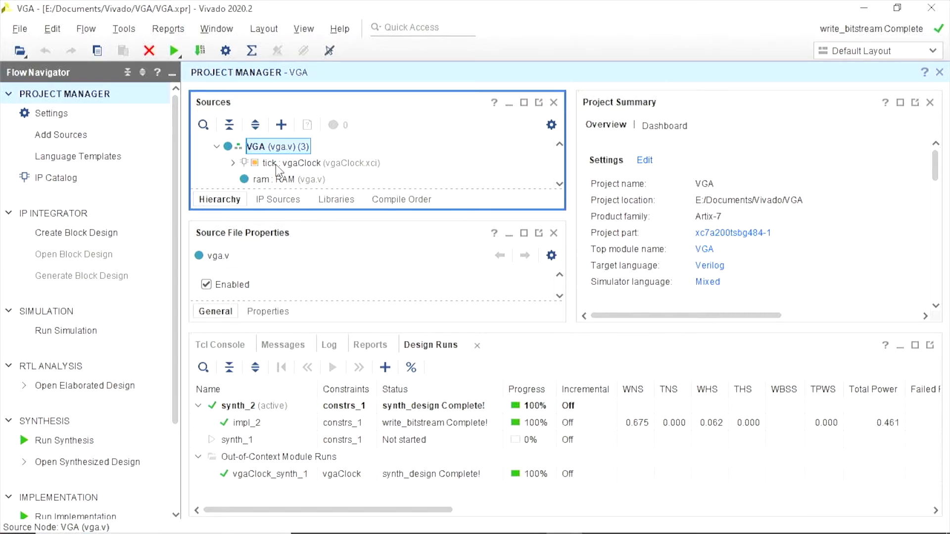
mouse_move(261, 88)
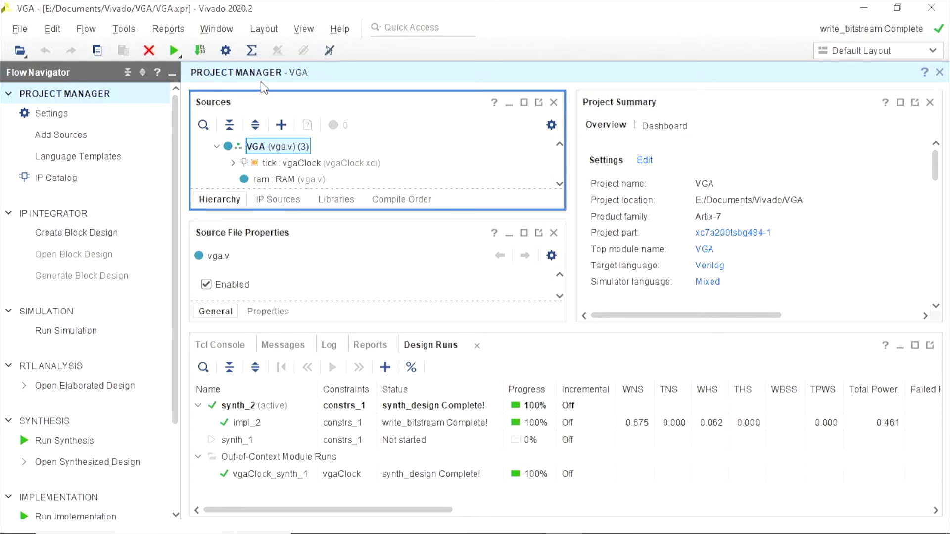
Step: Open the IP Catalog panel from the Window menu
left_click(217, 28)
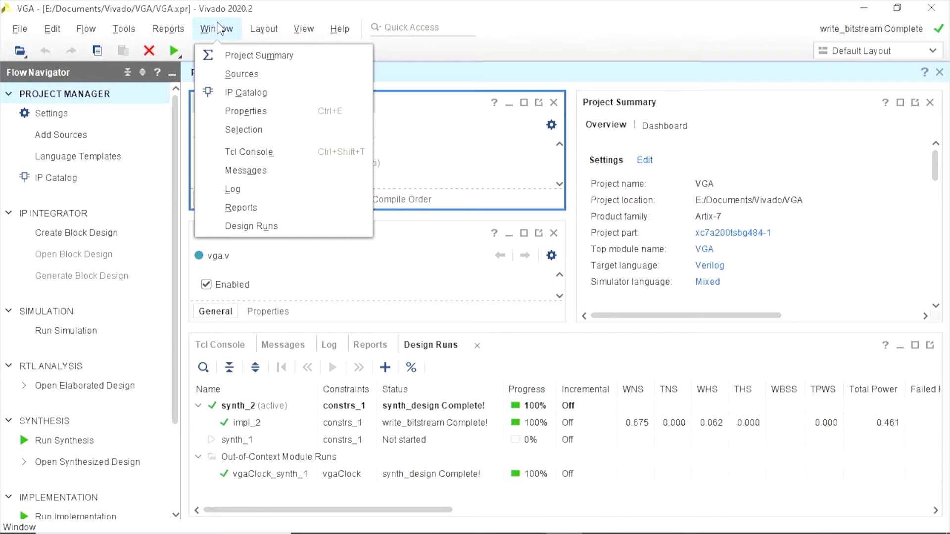
mouse_move(246, 92)
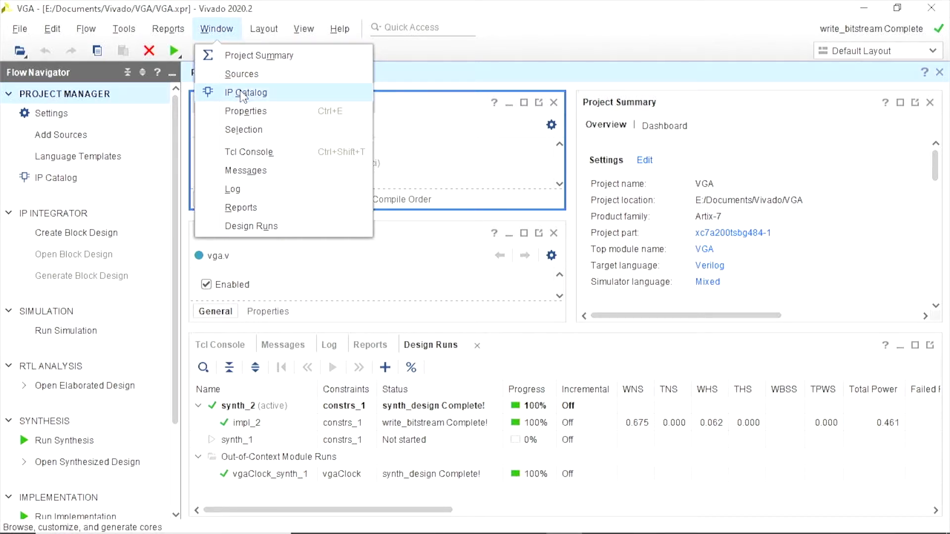
left_click(241, 74)
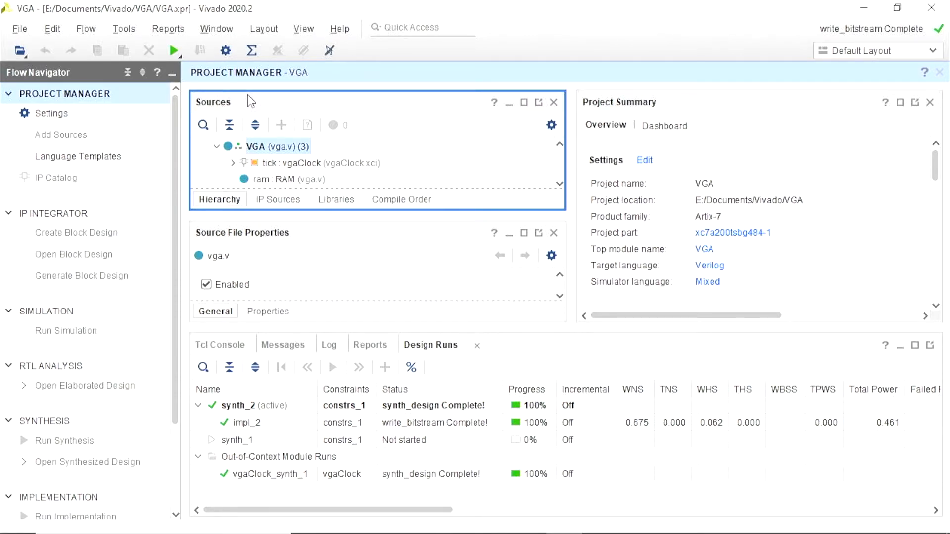
left_click(56, 178)
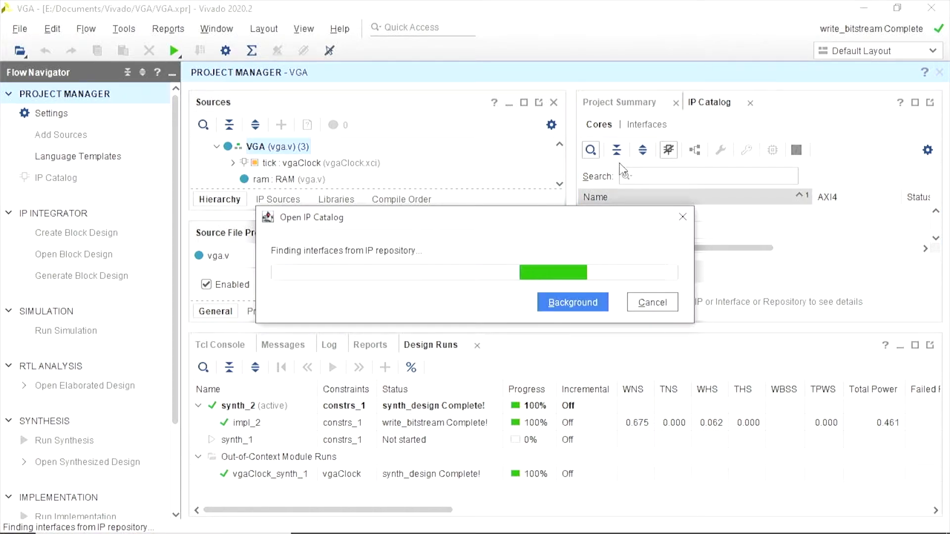
Step: Search the IP Catalog for 'clock' to reveal Clocking > Clocking Wizard
left_click(572, 302)
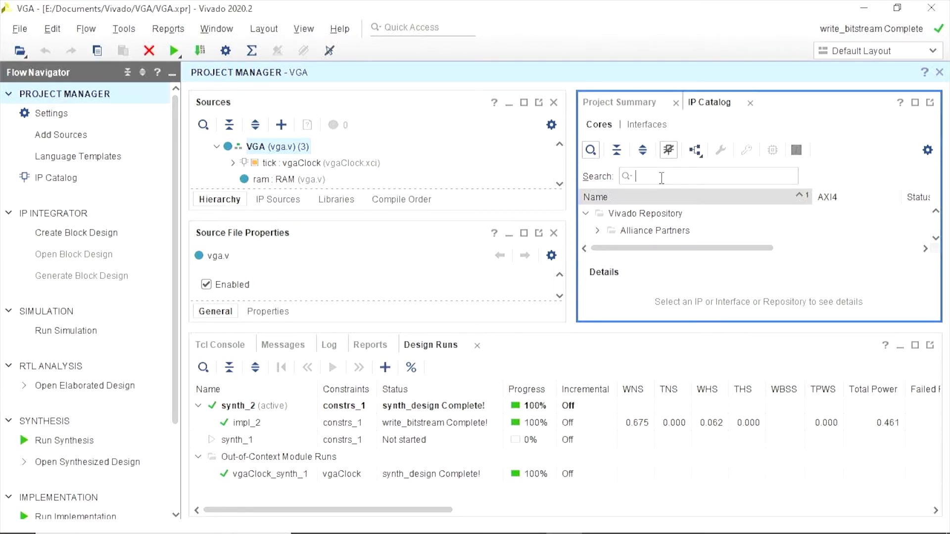
type("clock")
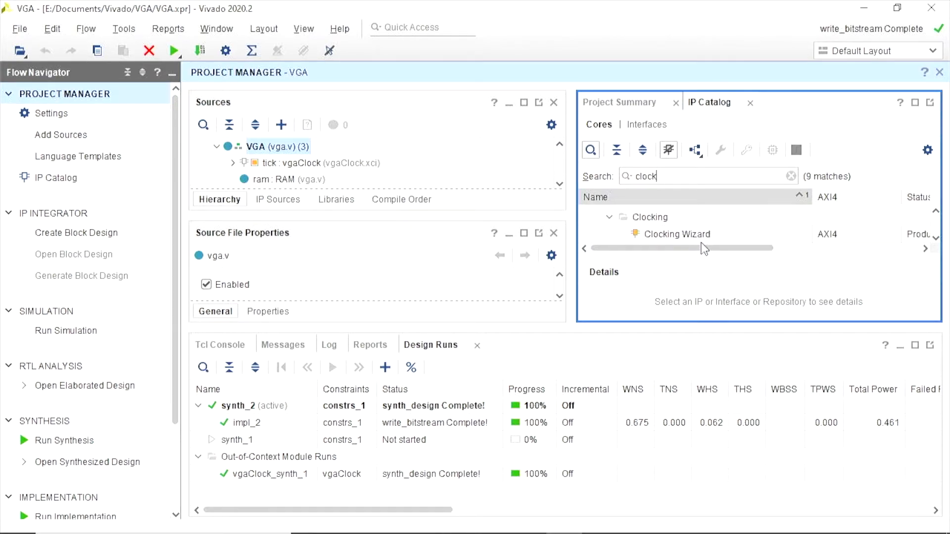
mouse_move(688, 241)
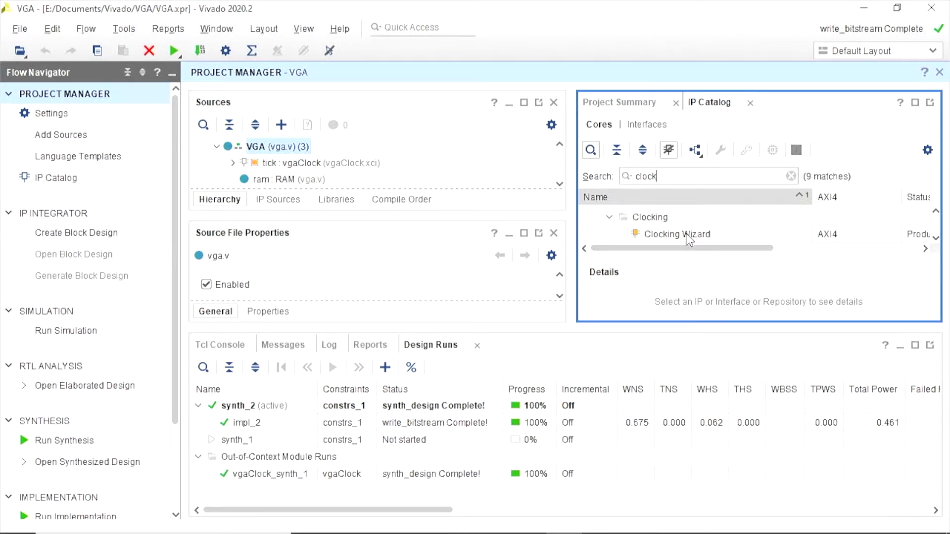
mouse_move(298, 164)
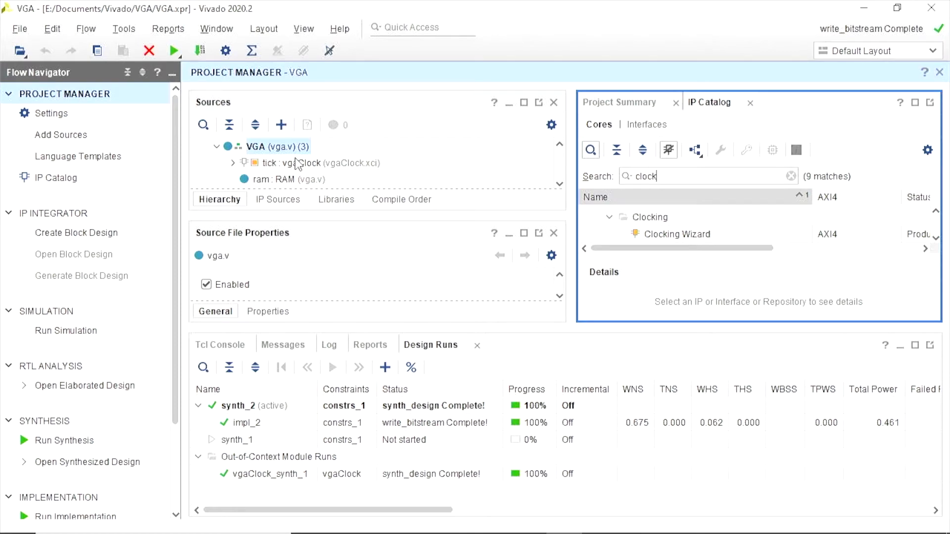
mouse_move(302, 170)
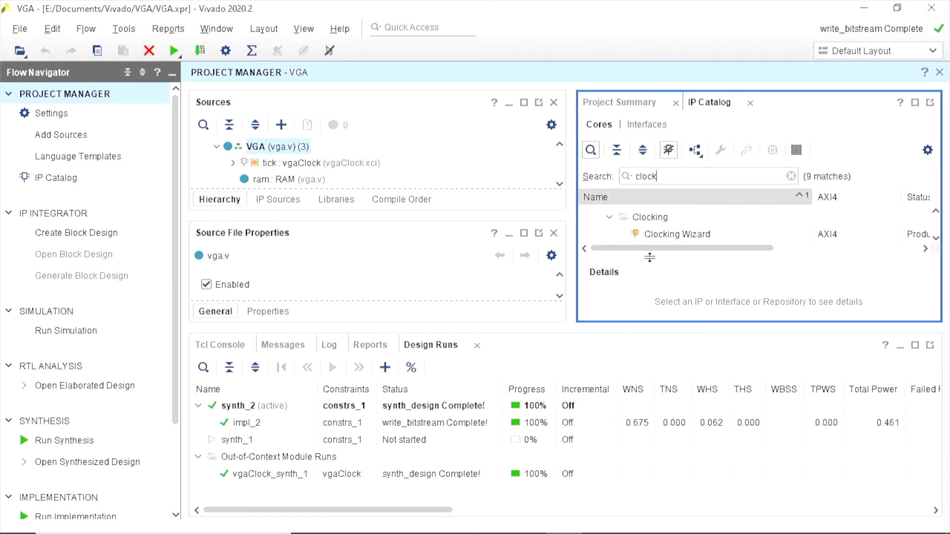
mouse_move(278, 50)
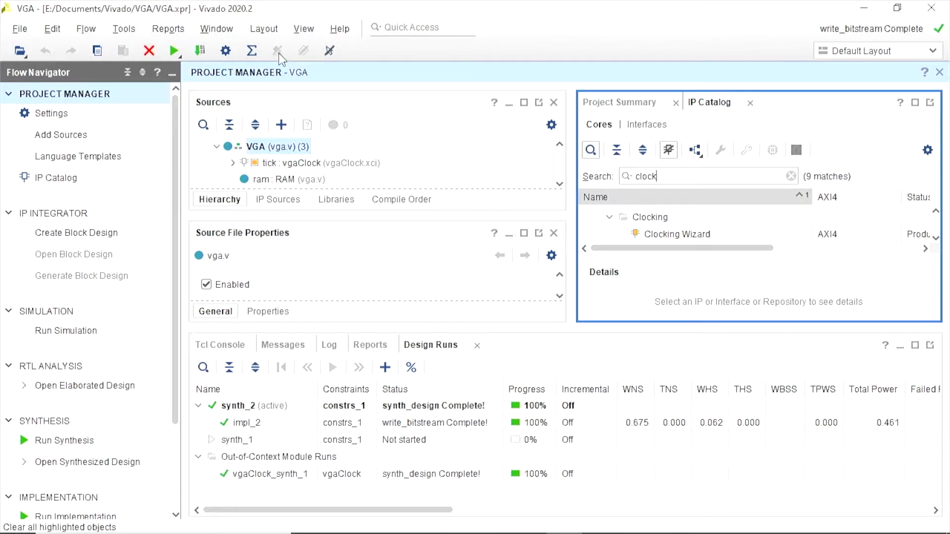
mouse_move(542, 145)
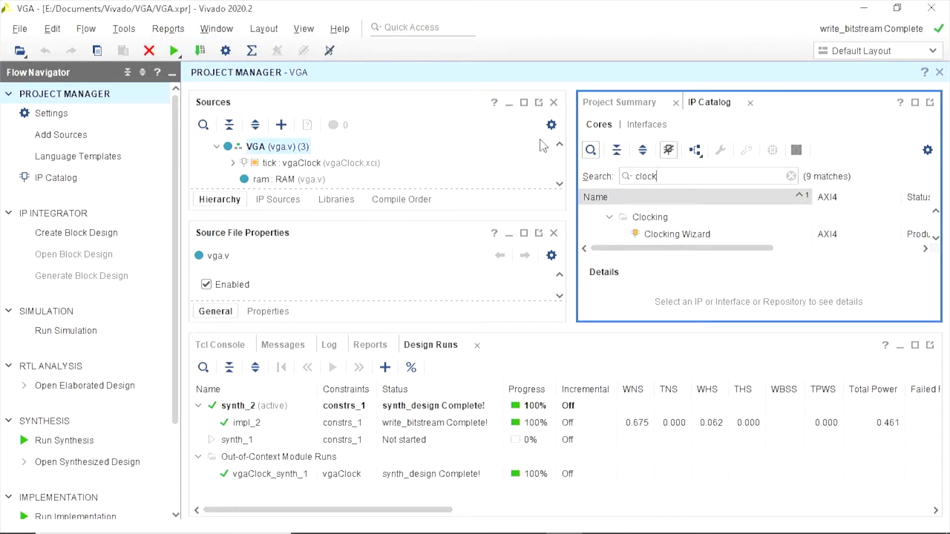
mouse_move(753, 107)
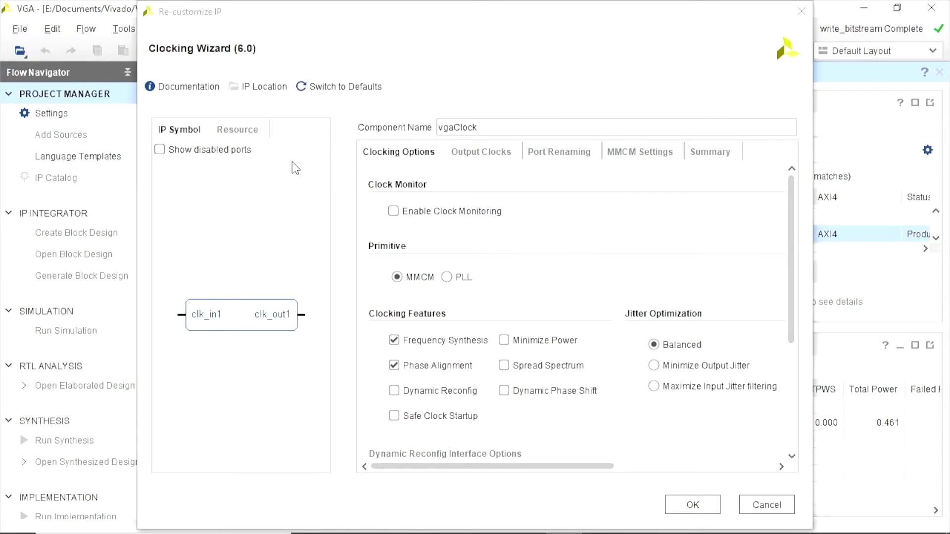
mouse_move(274, 309)
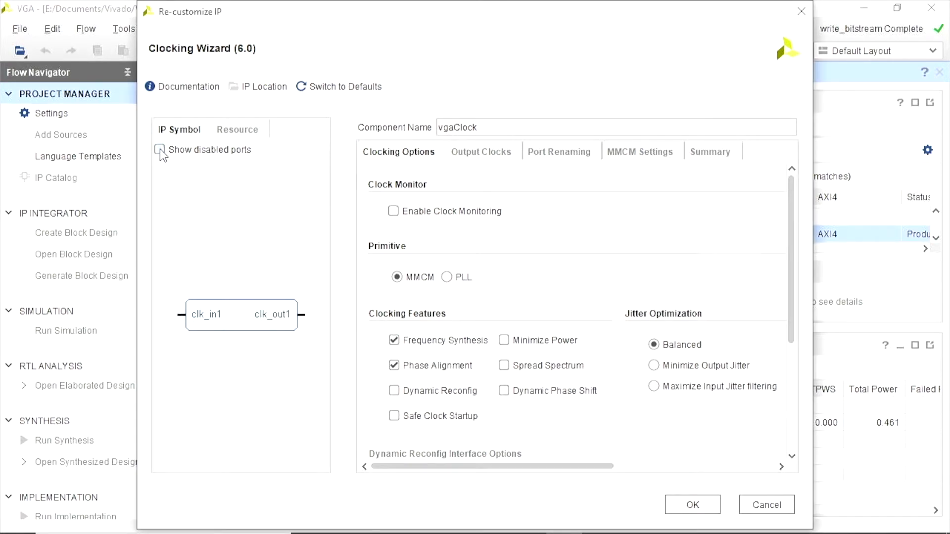
left_click(160, 150)
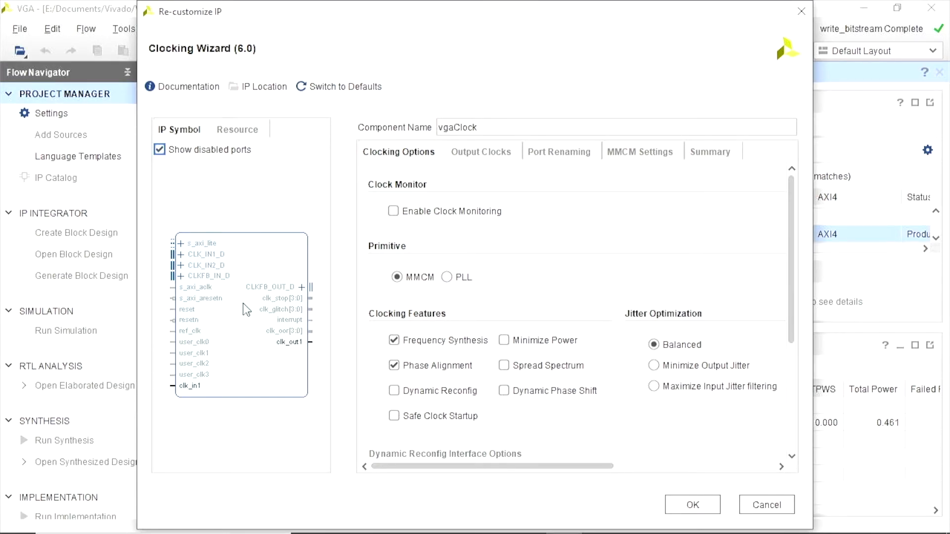
mouse_move(263, 303)
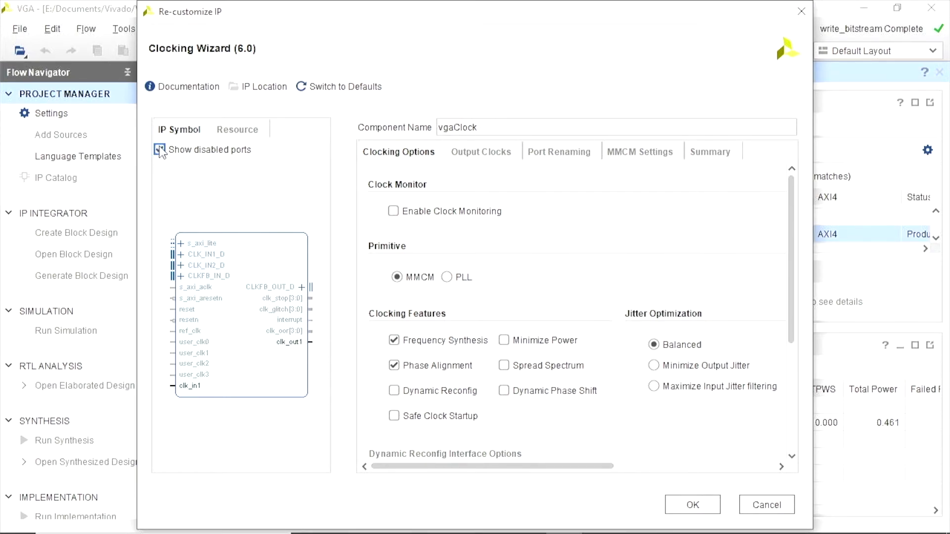
left_click(160, 149)
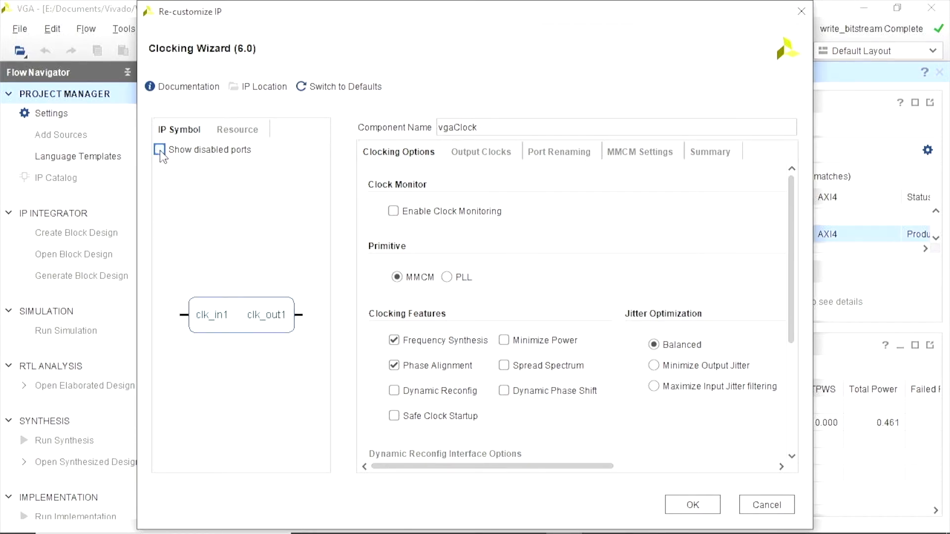
mouse_move(525, 299)
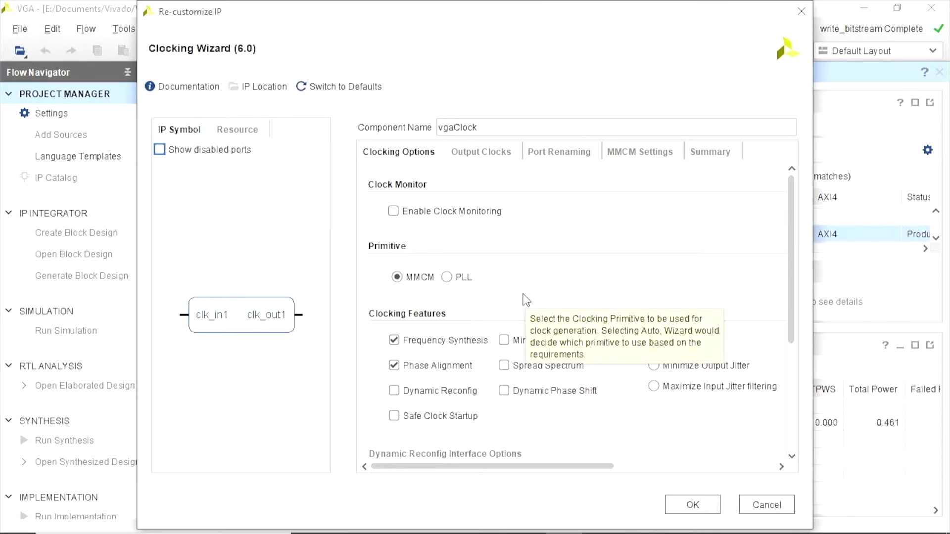
scroll("down", 3)
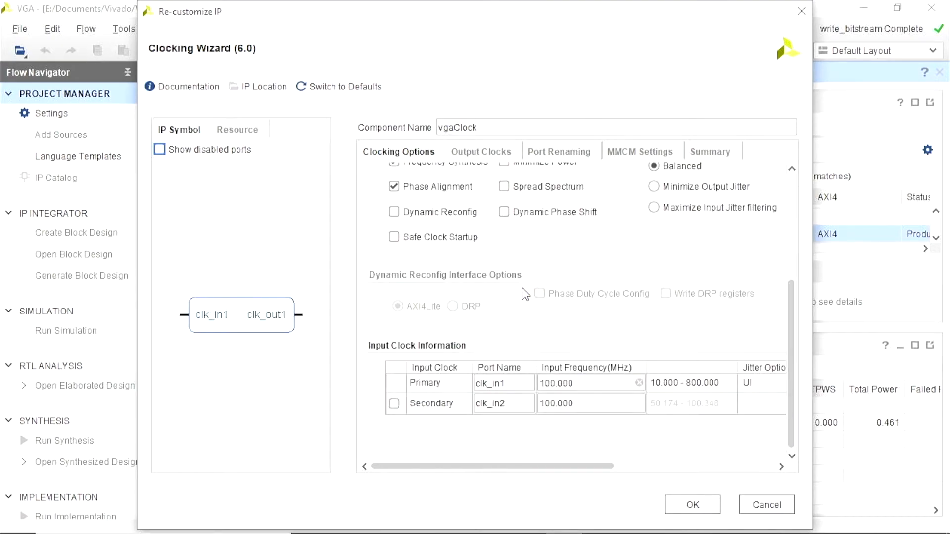
mouse_move(540, 294)
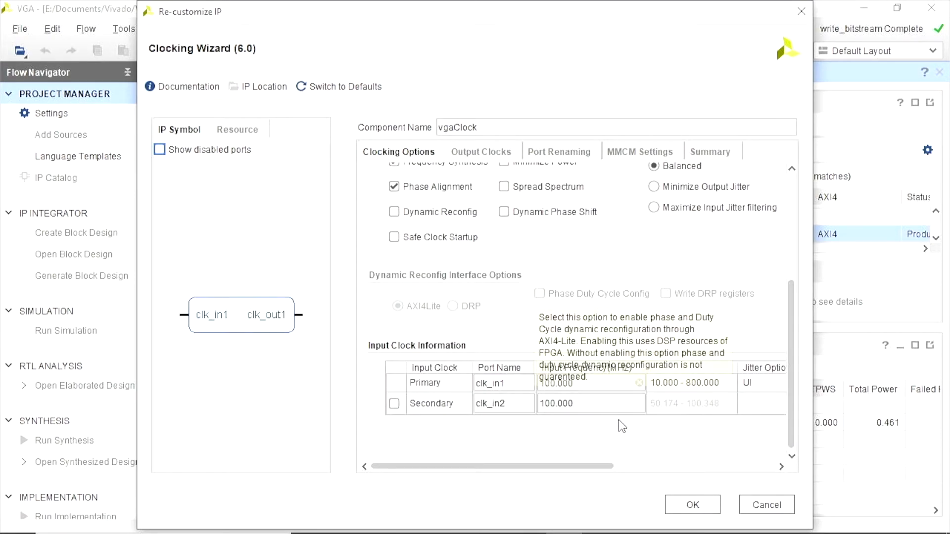
mouse_move(547, 408)
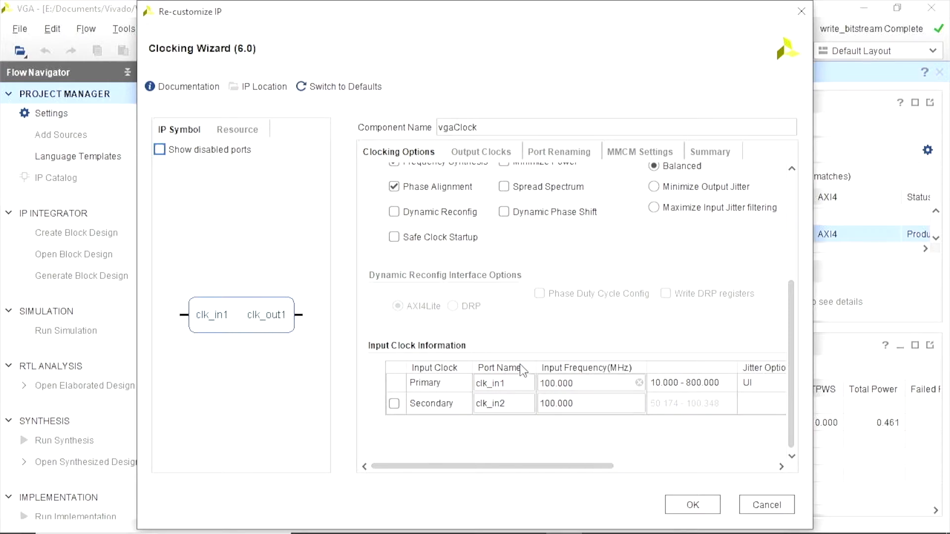
mouse_move(588, 421)
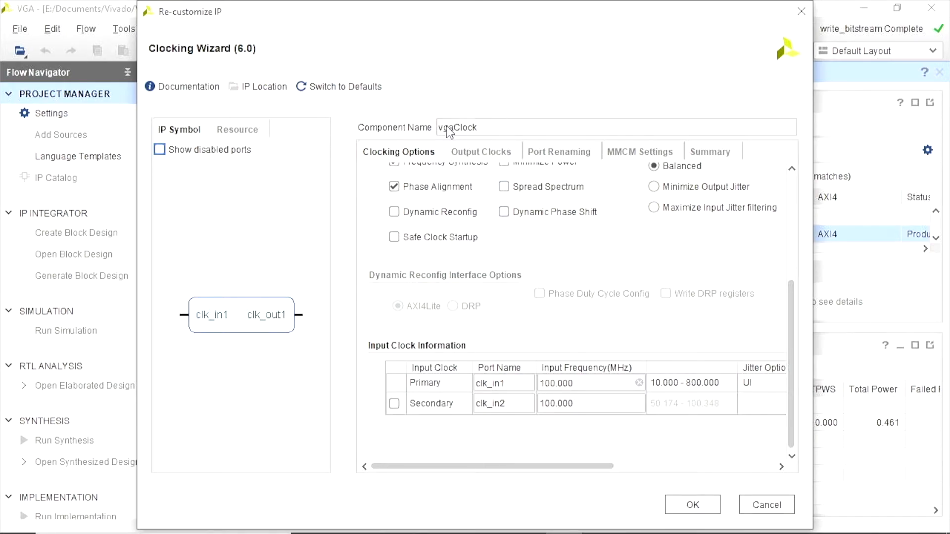
mouse_move(491, 130)
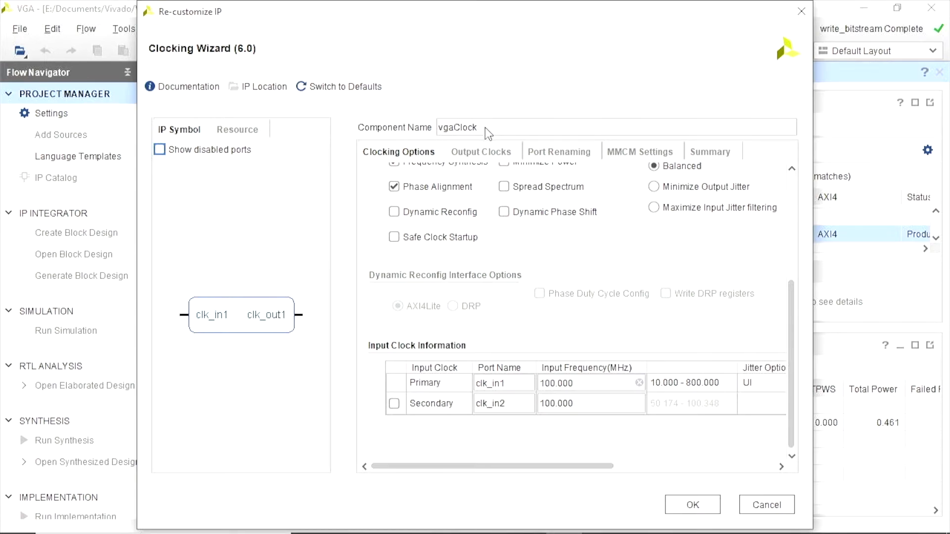
mouse_move(491, 141)
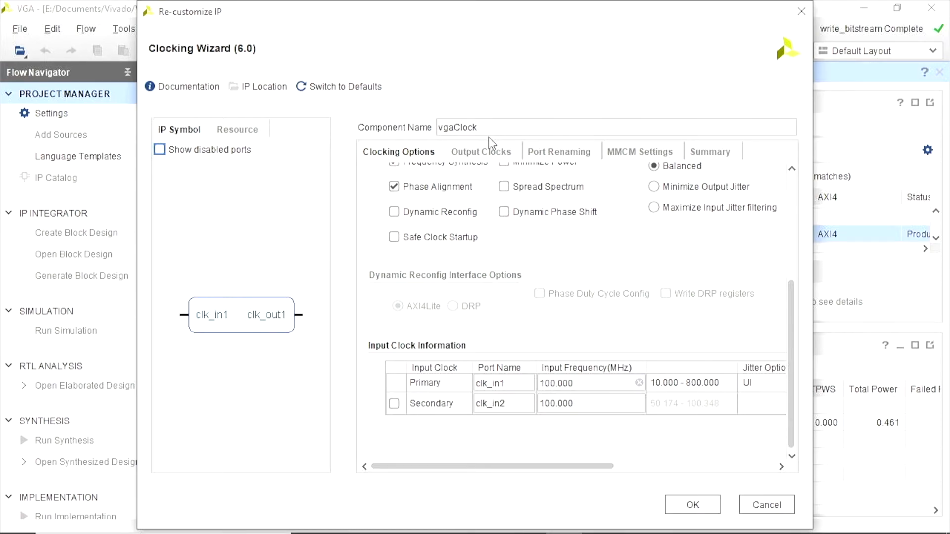
scroll("up", 3)
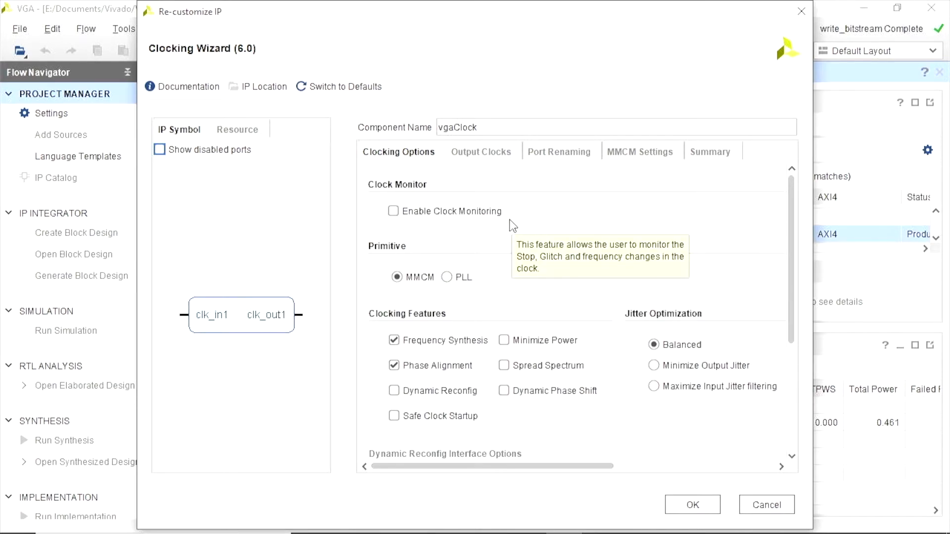
mouse_move(480, 152)
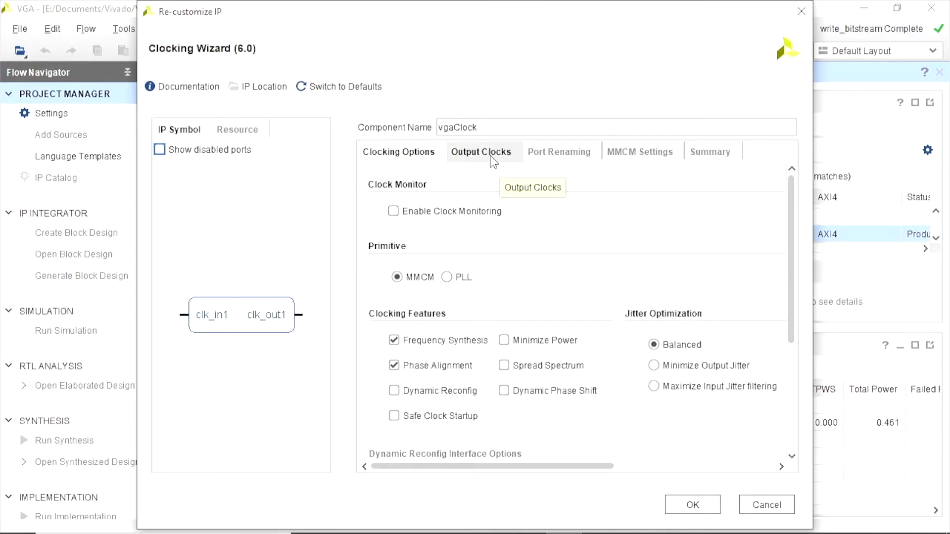
Step: Set clk_out1's requested frequency on Output Clocks to 100.70175 MHz
left_click(481, 151)
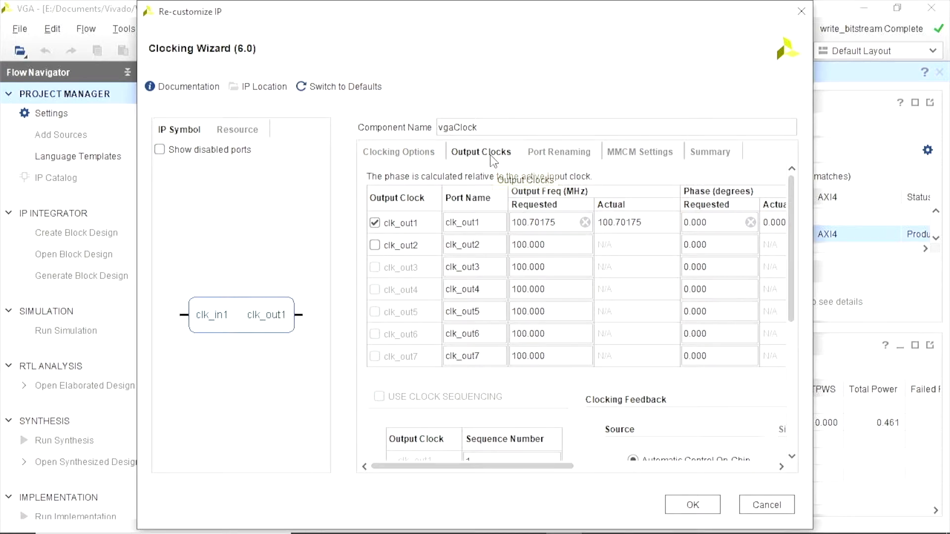
mouse_move(527, 244)
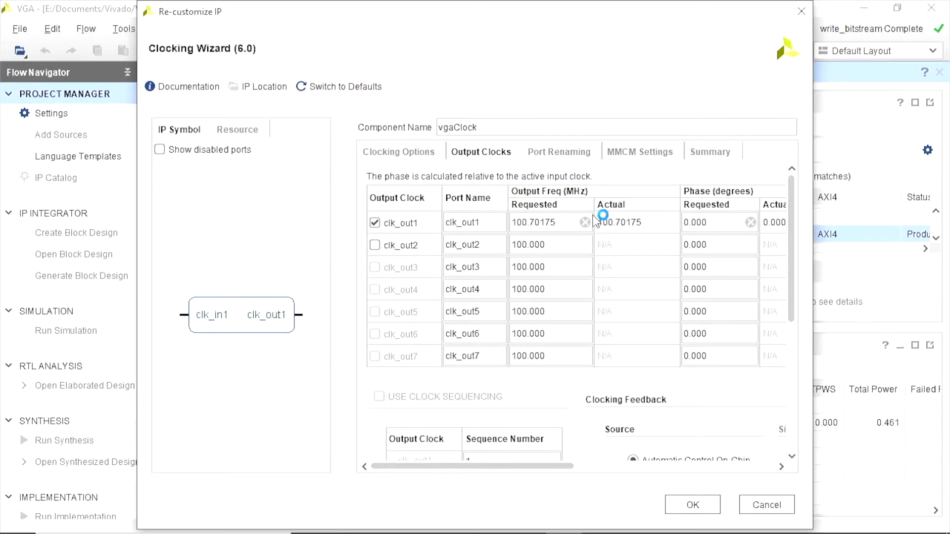
mouse_move(566, 226)
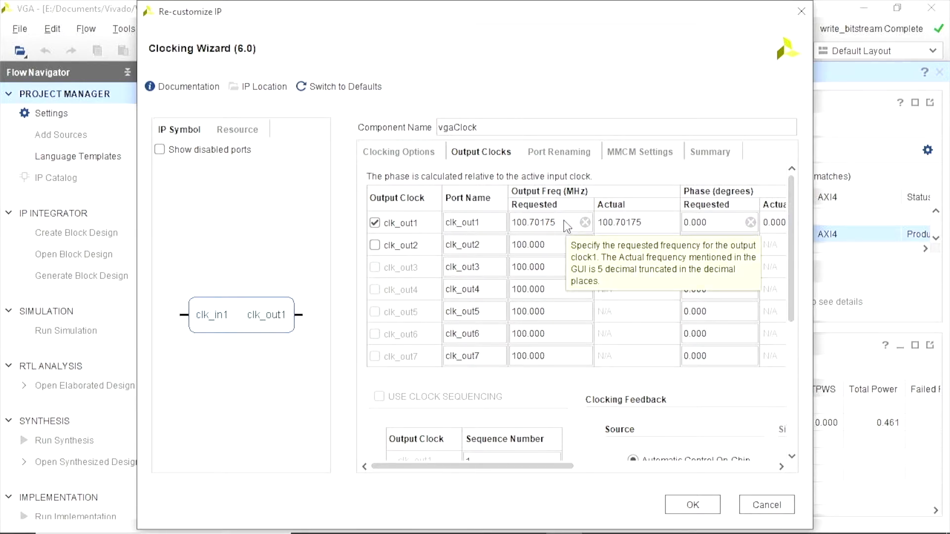
left_click(548, 221)
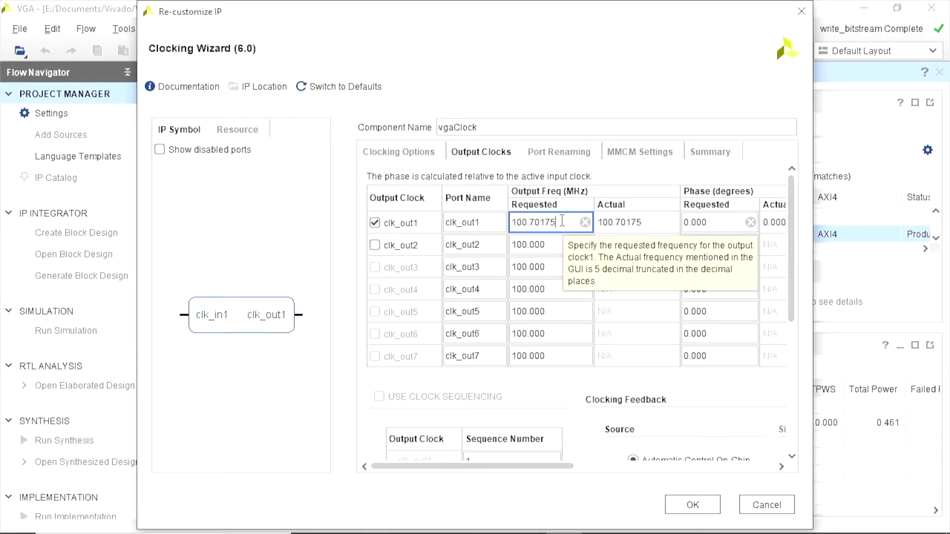
key("BackSpace")
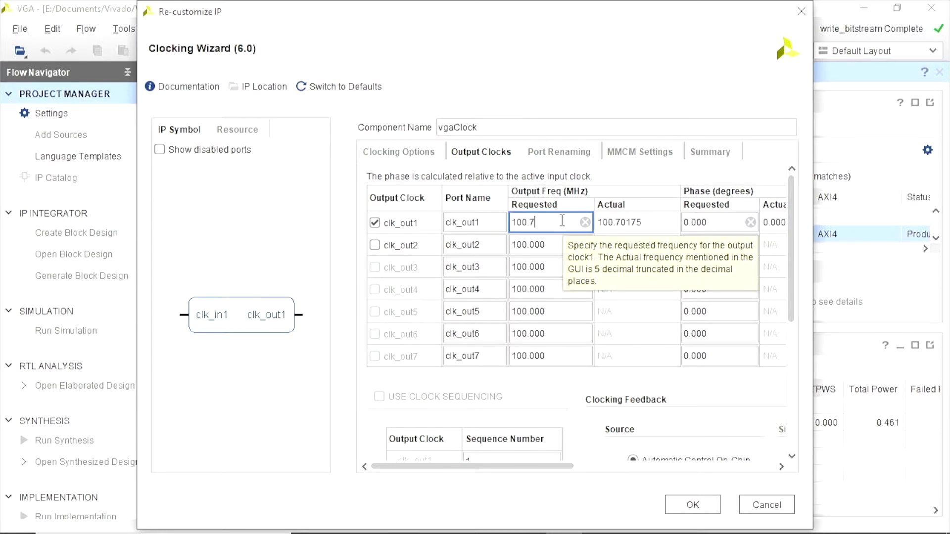
mouse_move(564, 226)
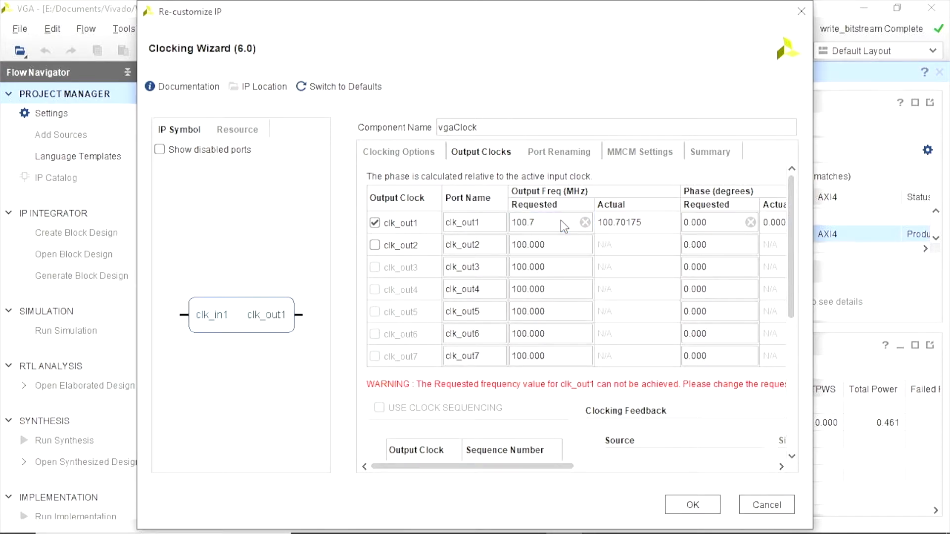
mouse_move(526, 333)
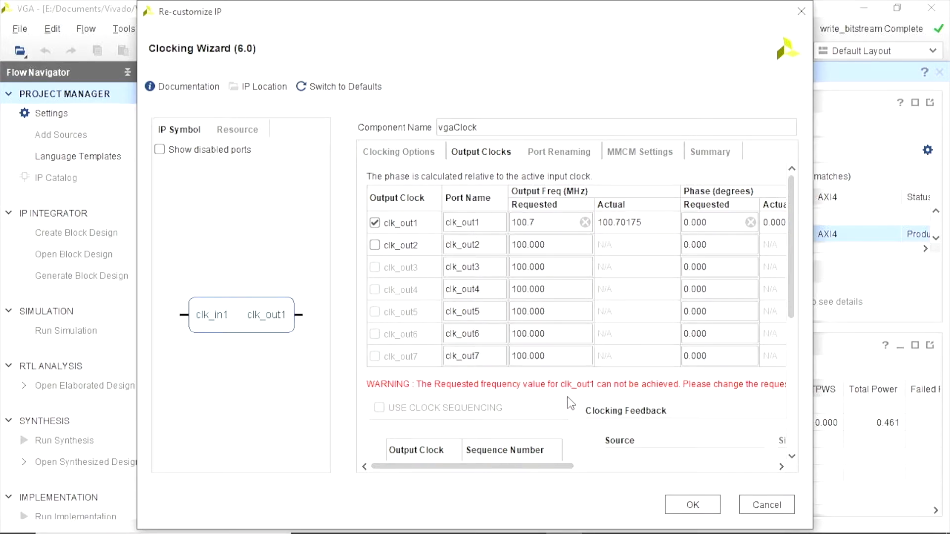
mouse_move(603, 400)
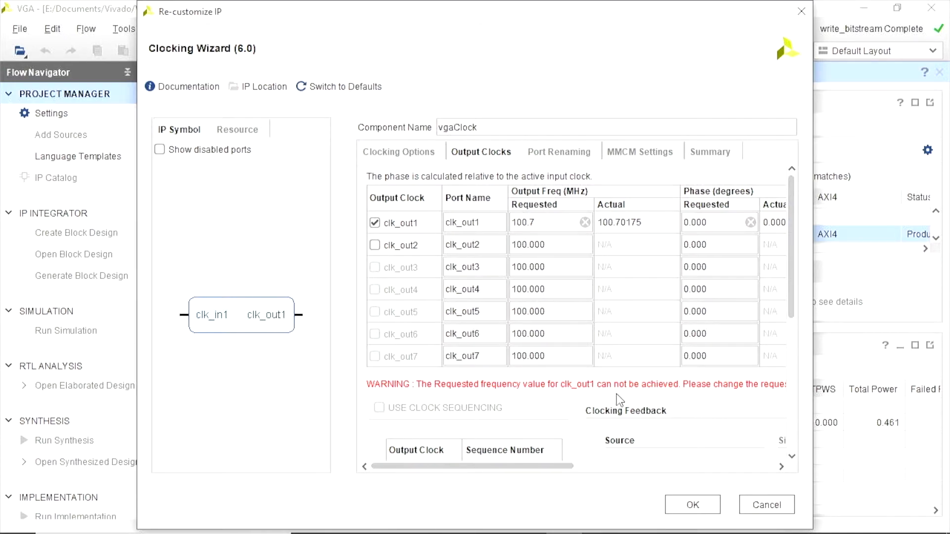
mouse_move(720, 410)
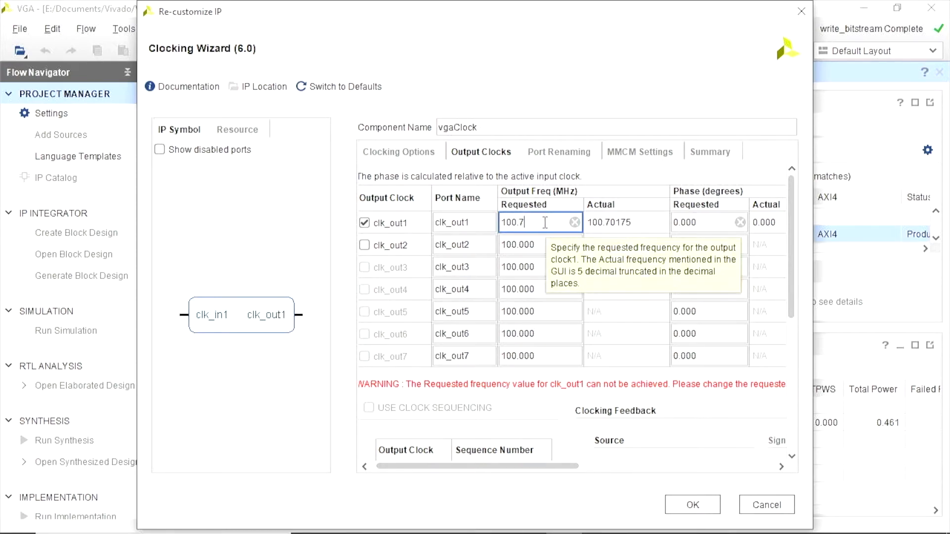
type("0")
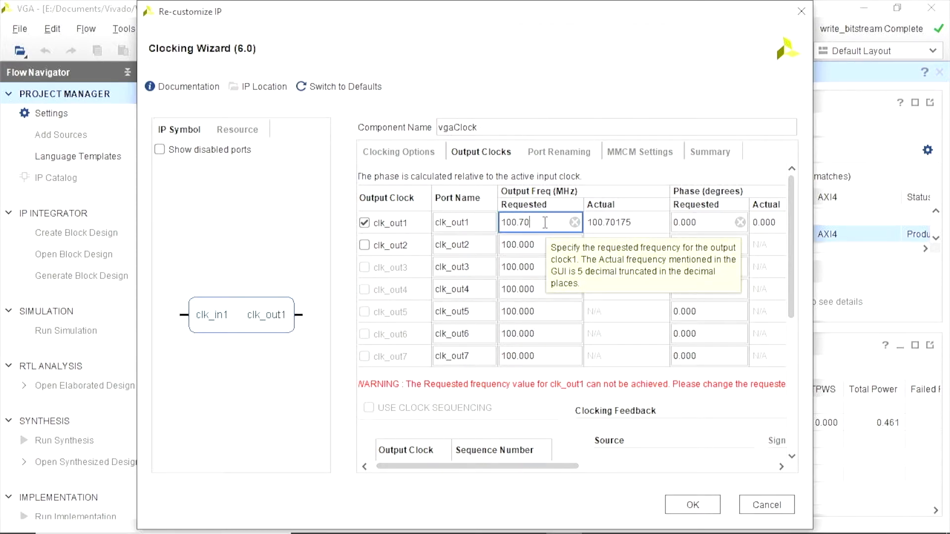
type("175")
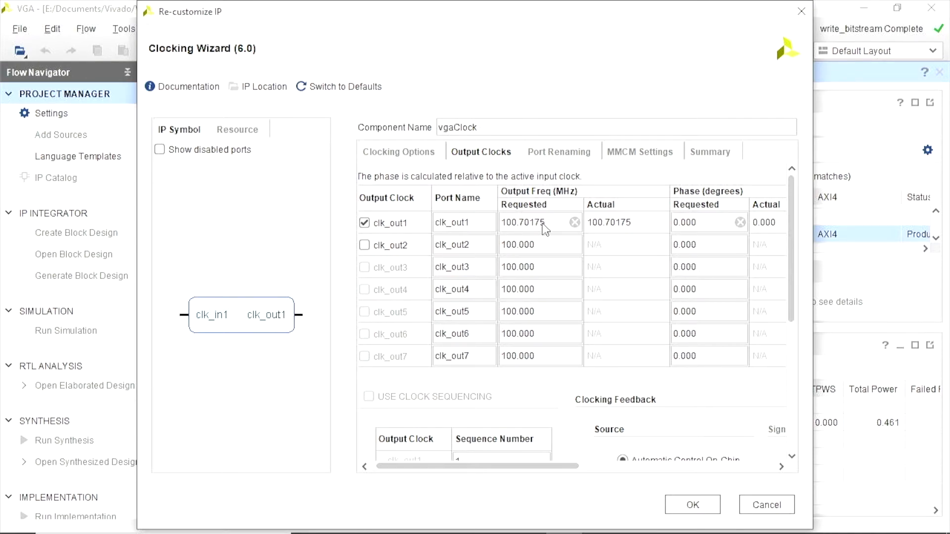
mouse_move(532, 235)
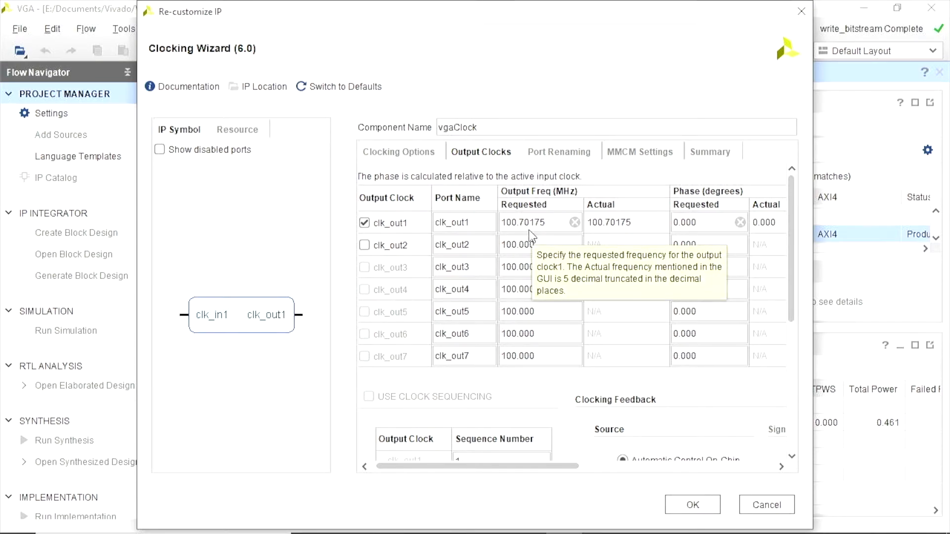
scroll("down", 3)
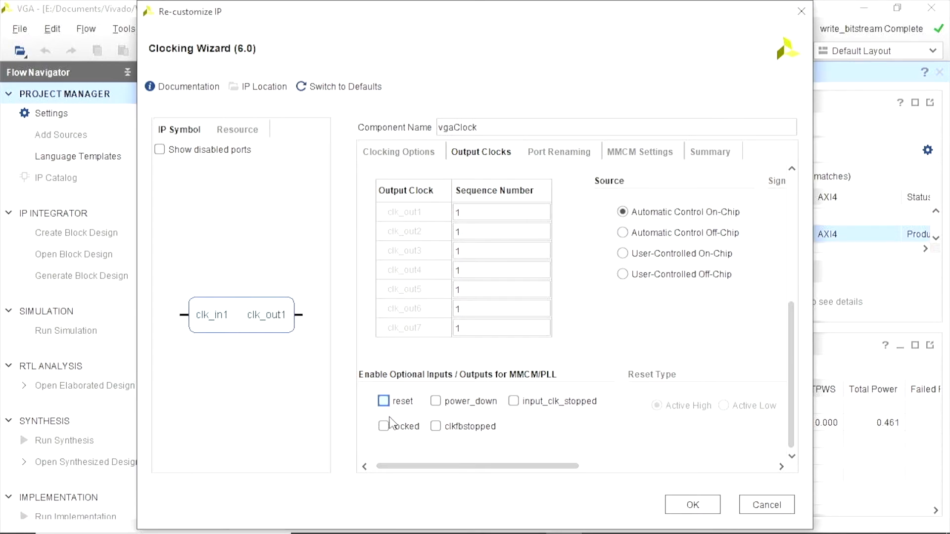
left_click(383, 401)
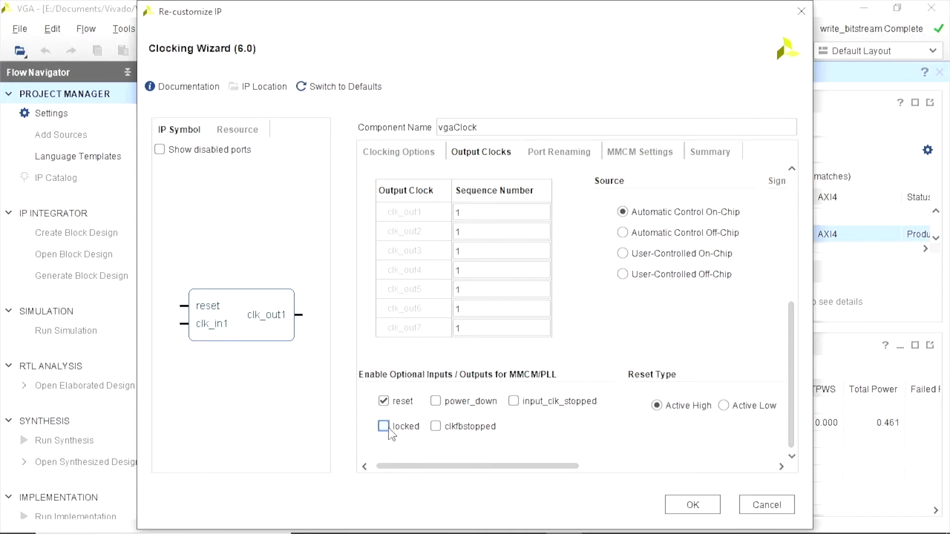
left_click(383, 426)
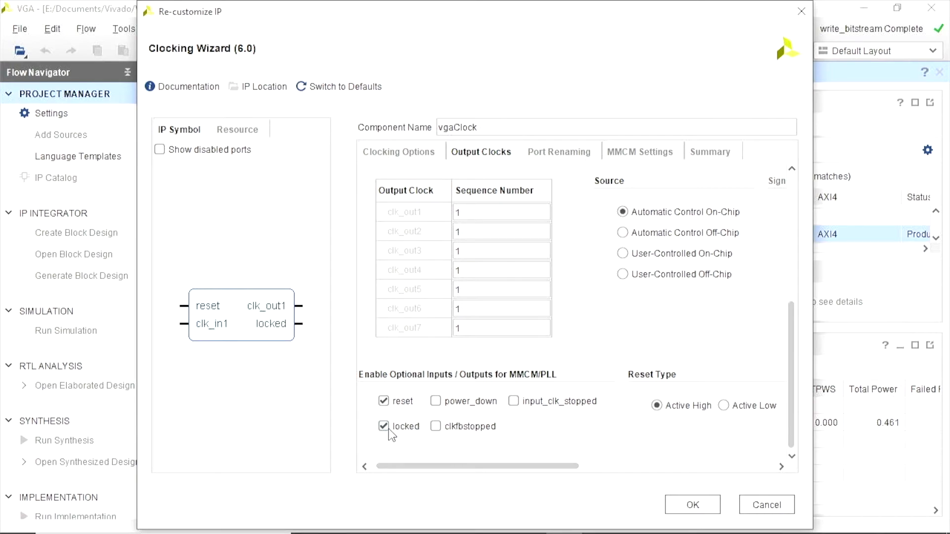
left_click(383, 426)
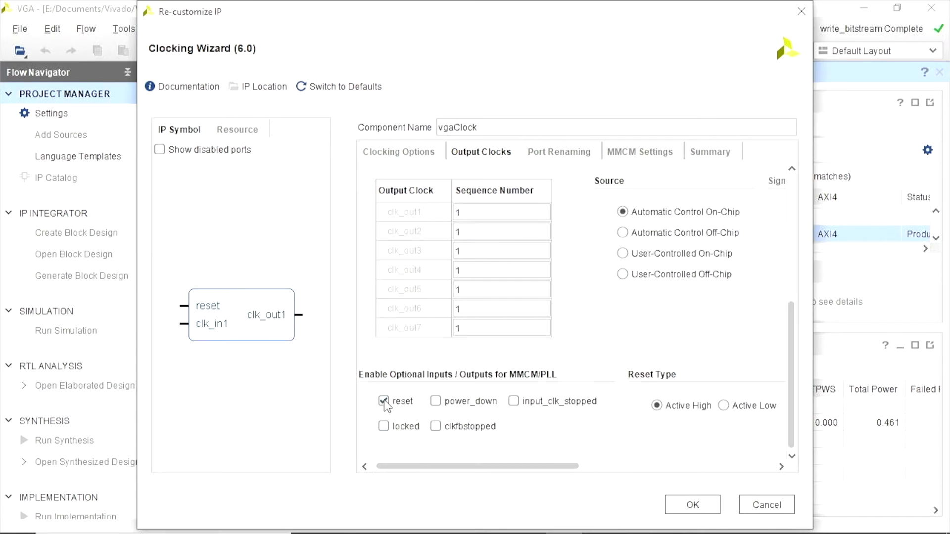
left_click(383, 402)
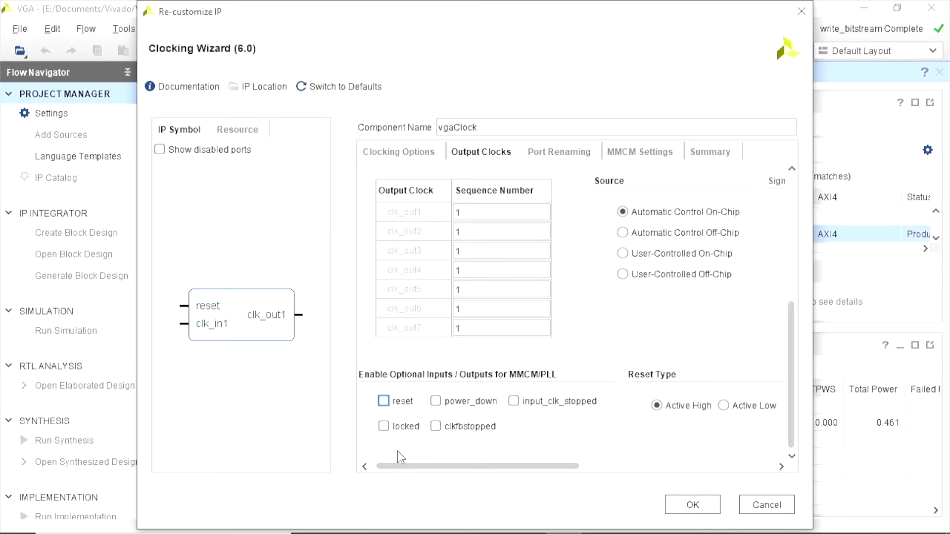
left_click(383, 401)
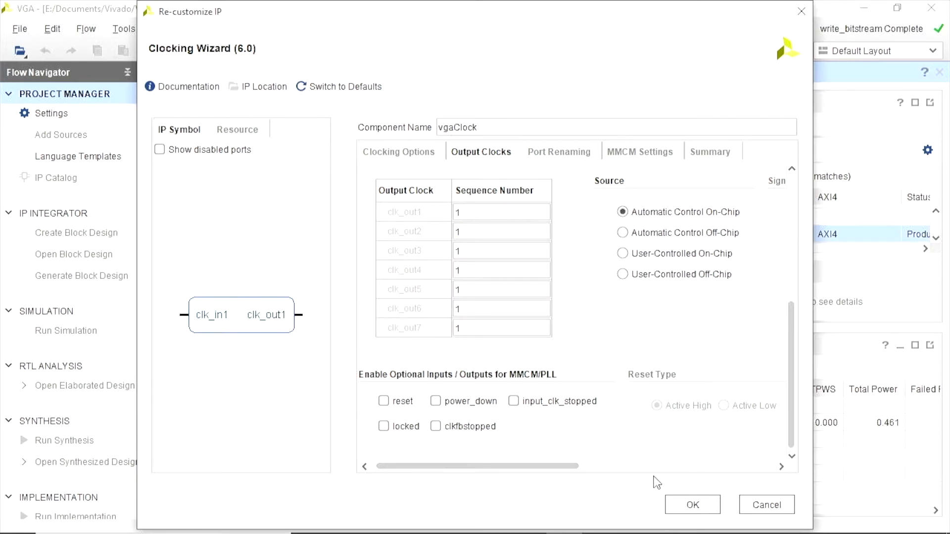
mouse_move(214, 320)
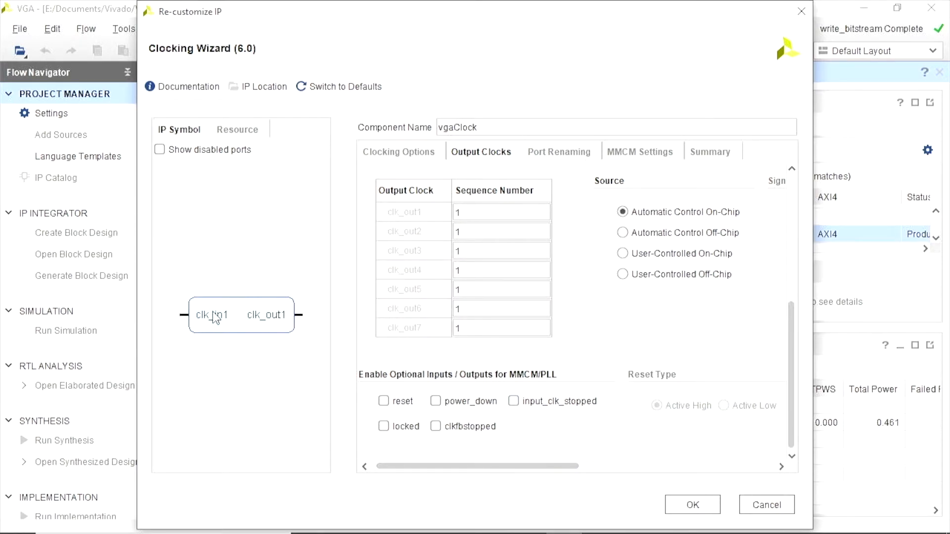
mouse_move(294, 318)
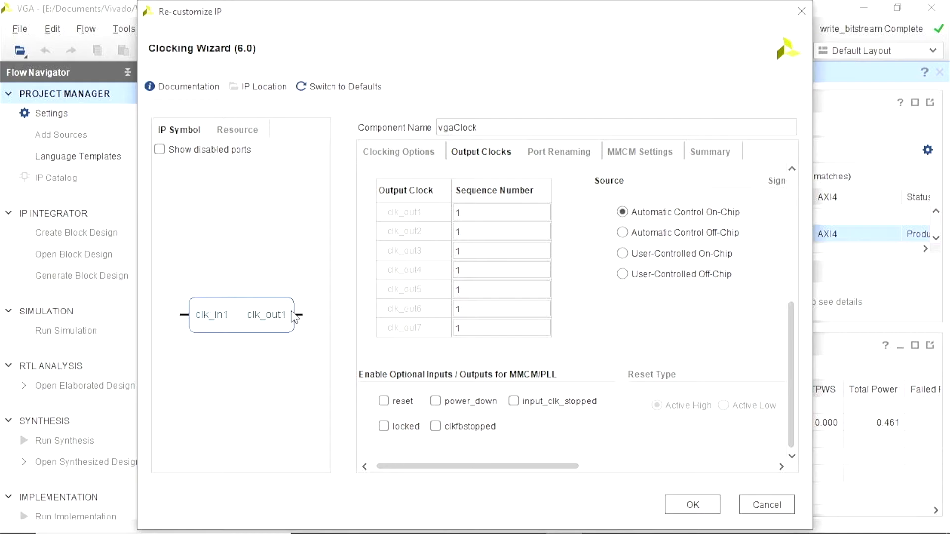
mouse_move(412, 194)
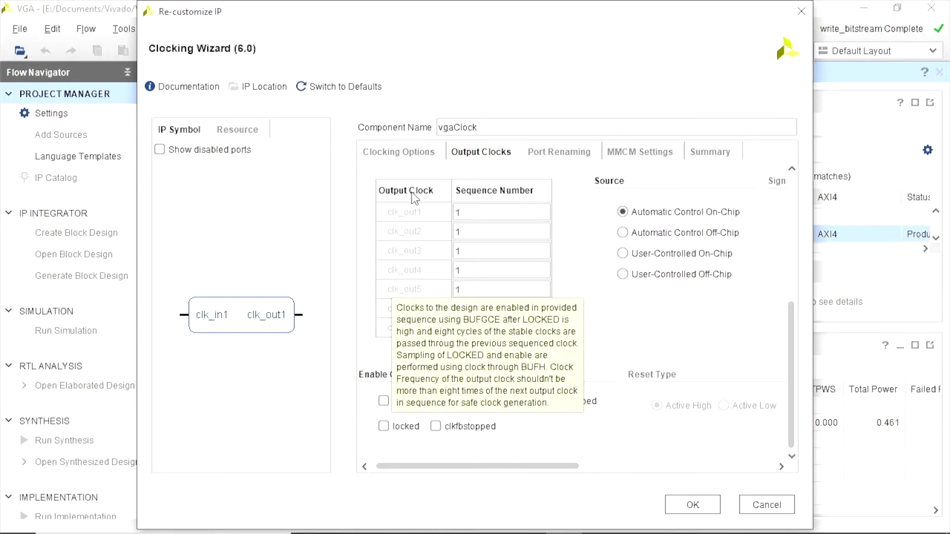
left_click(399, 151)
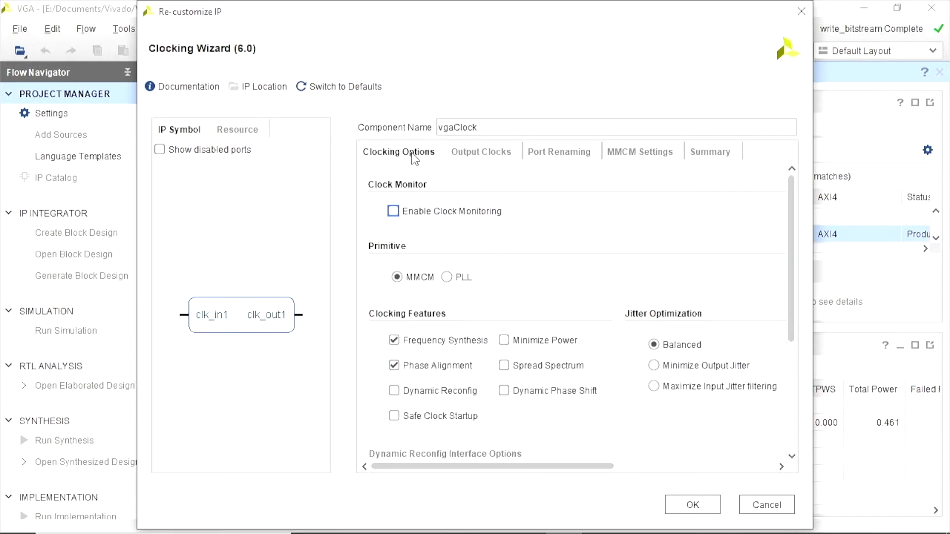
left_click(480, 151)
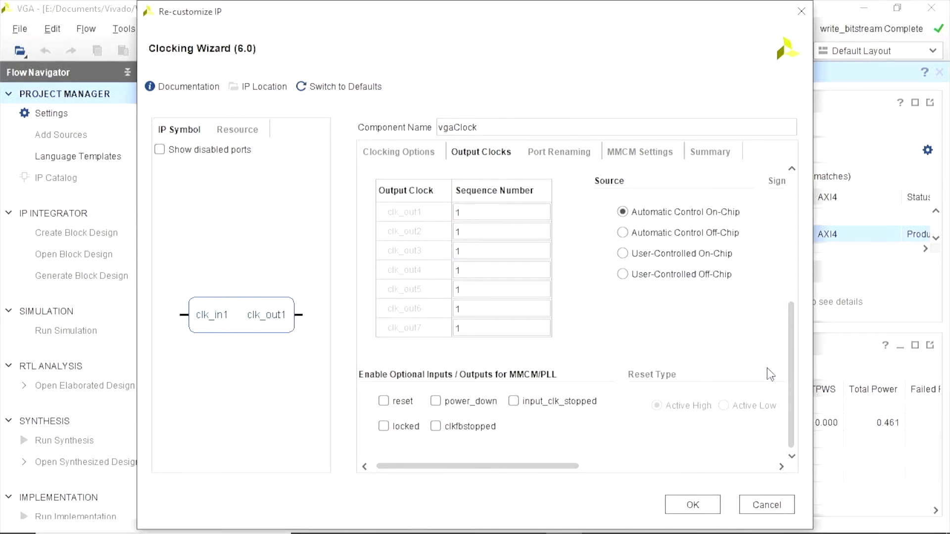
scroll("up", 3)
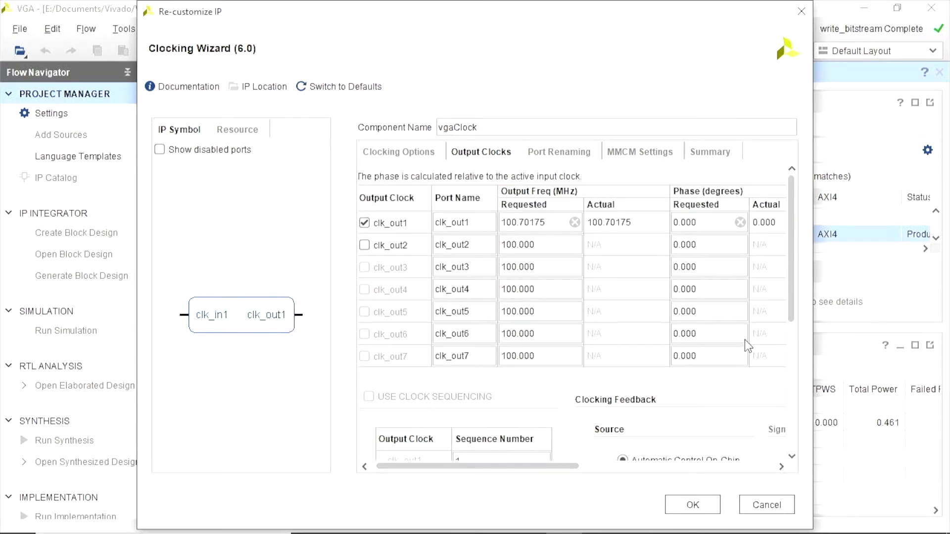
mouse_move(555, 246)
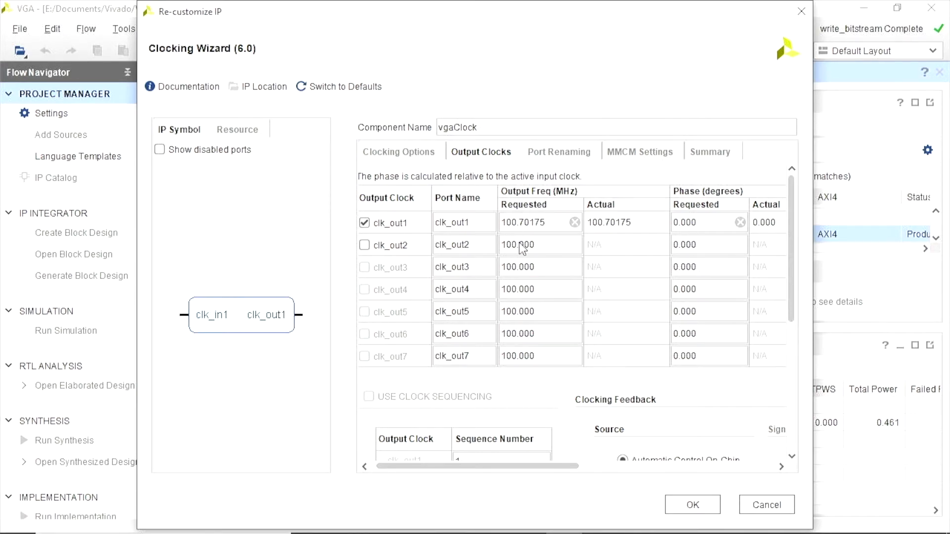
mouse_move(523, 245)
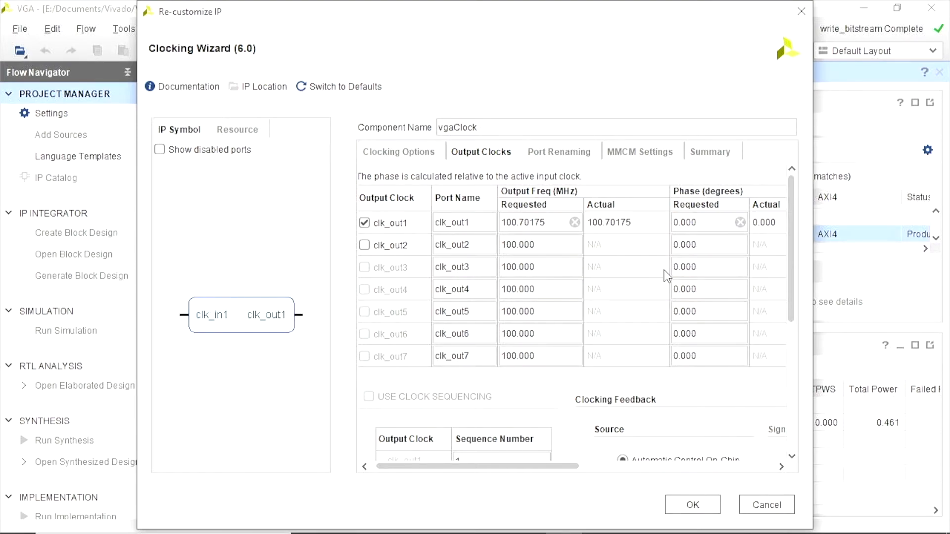
mouse_move(674, 432)
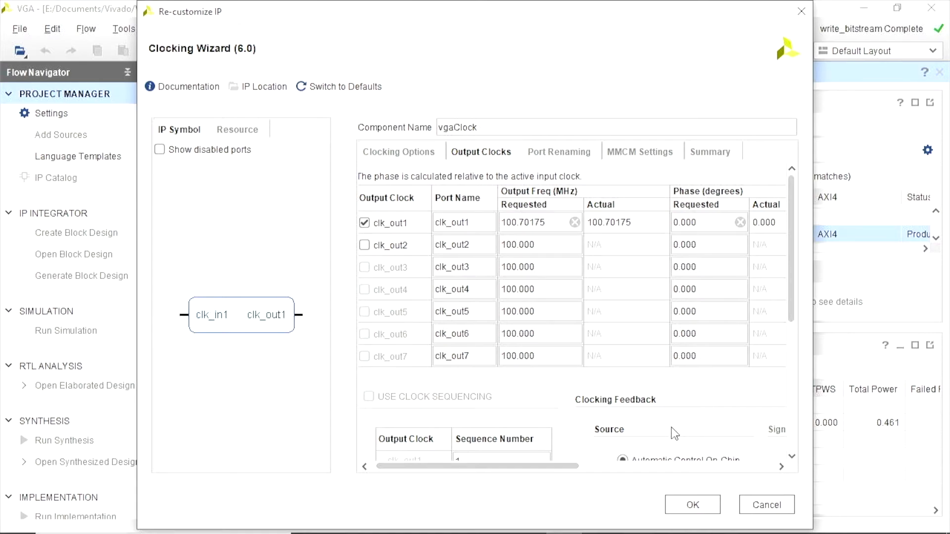
mouse_move(636, 386)
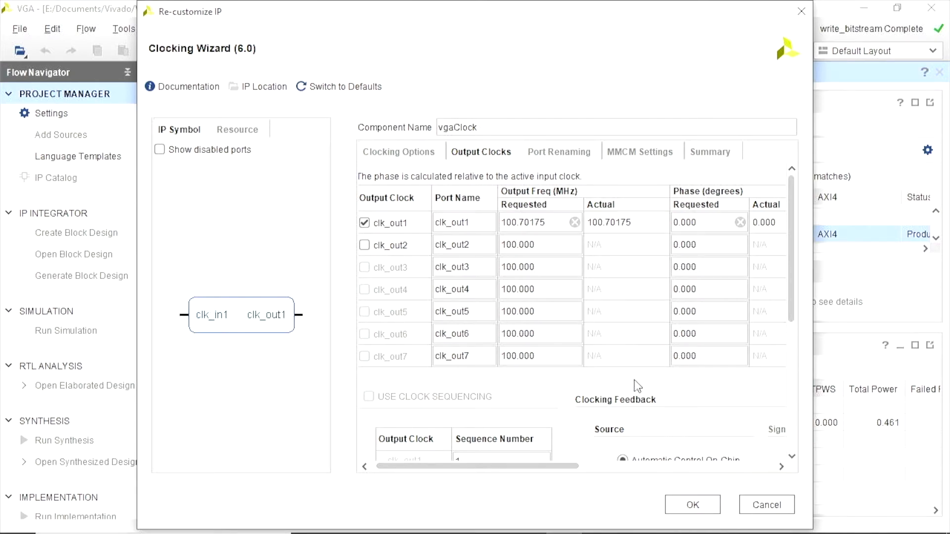
Step: Step through Port Renaming and MMCM Settings to the Summary (divide 3, multiply 35.875)
left_click(558, 151)
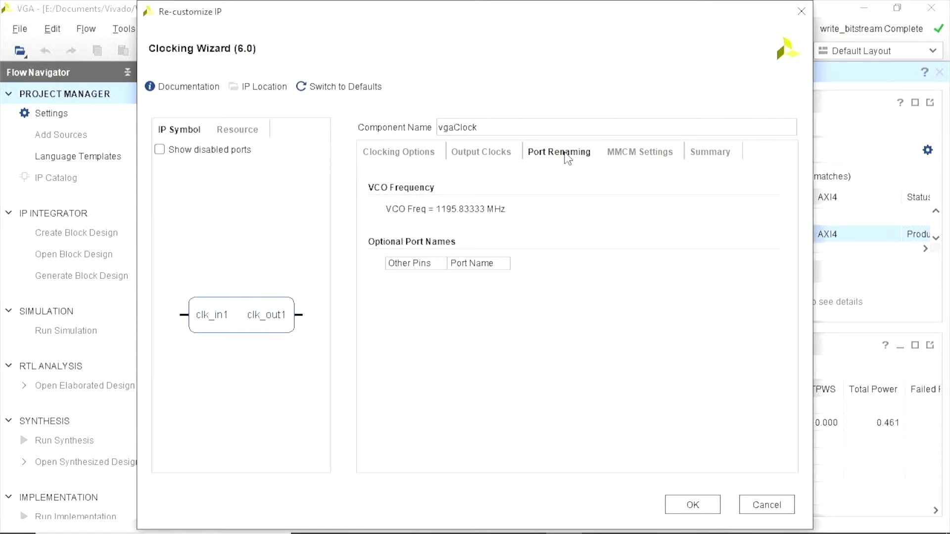
mouse_move(618, 168)
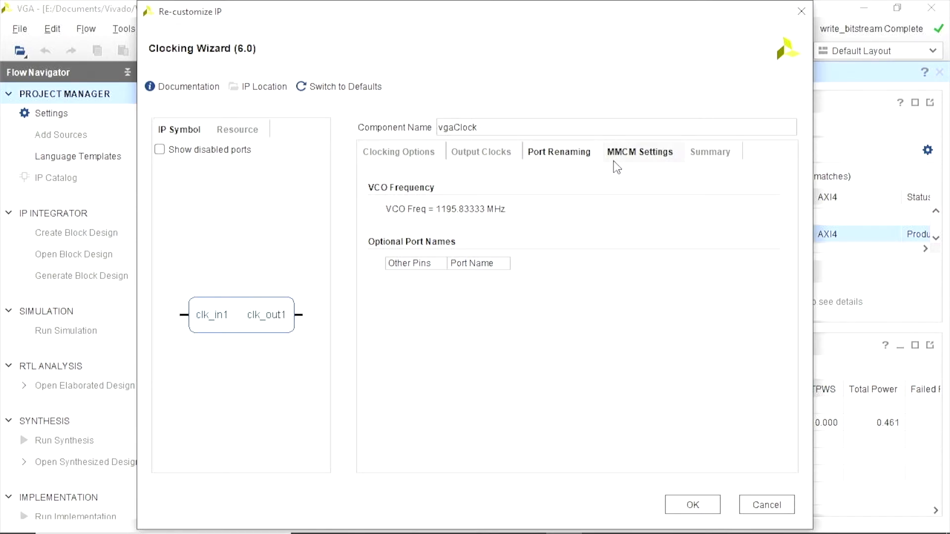
left_click(639, 151)
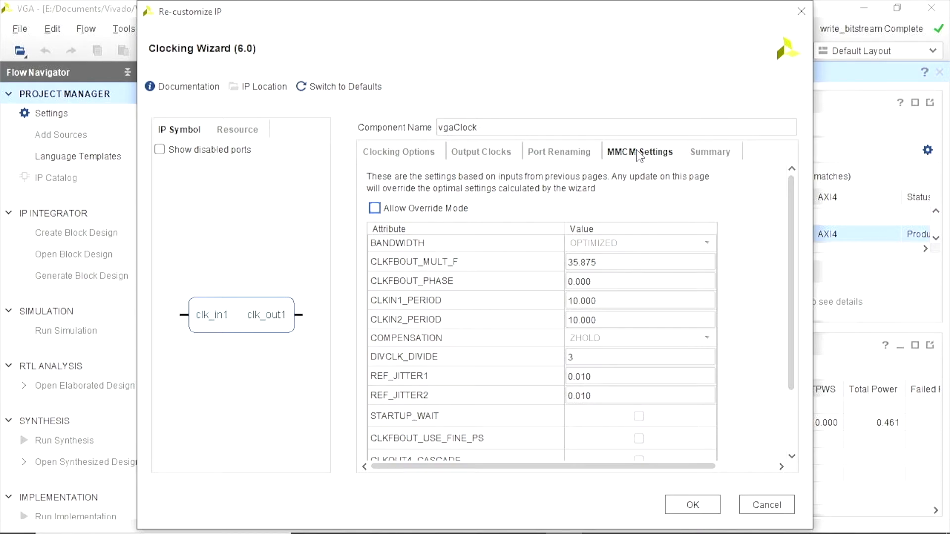
mouse_move(667, 160)
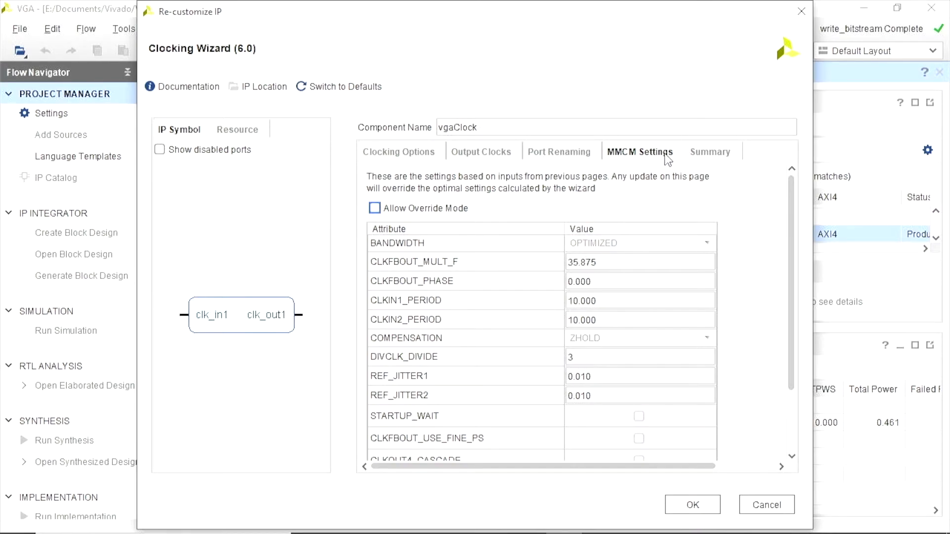
left_click(709, 151)
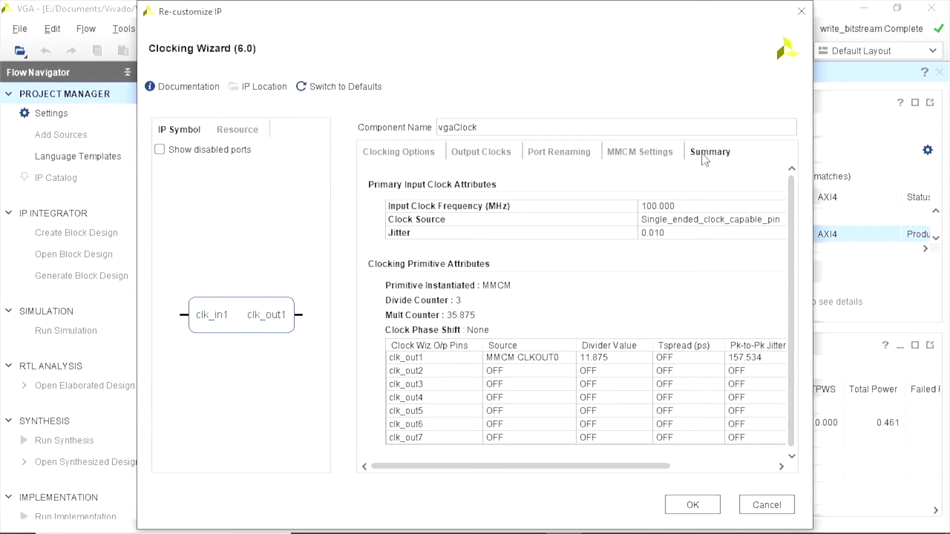
mouse_move(523, 270)
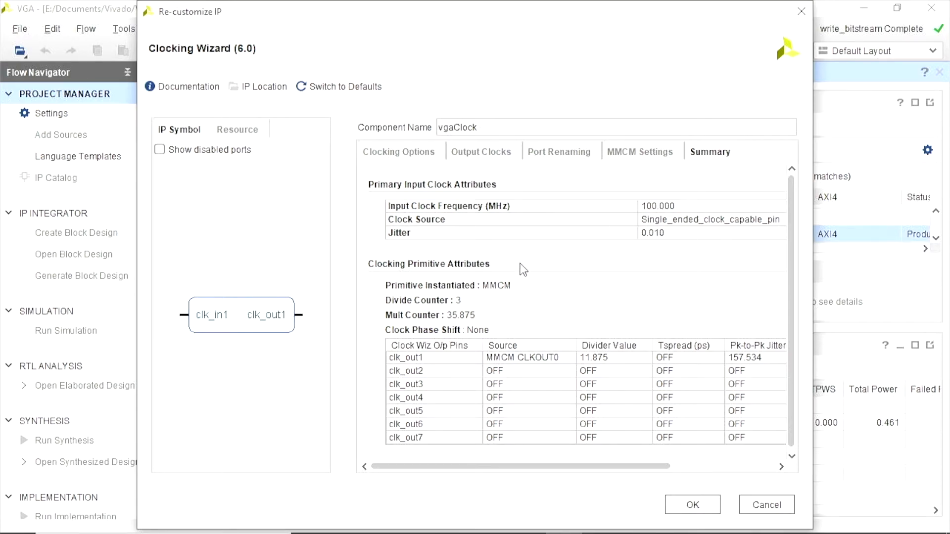
mouse_move(423, 411)
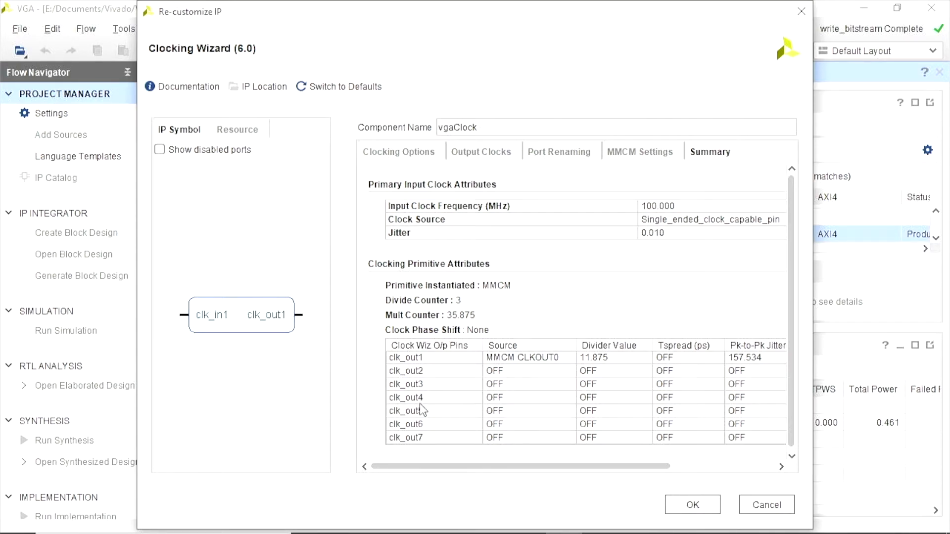
mouse_move(472, 344)
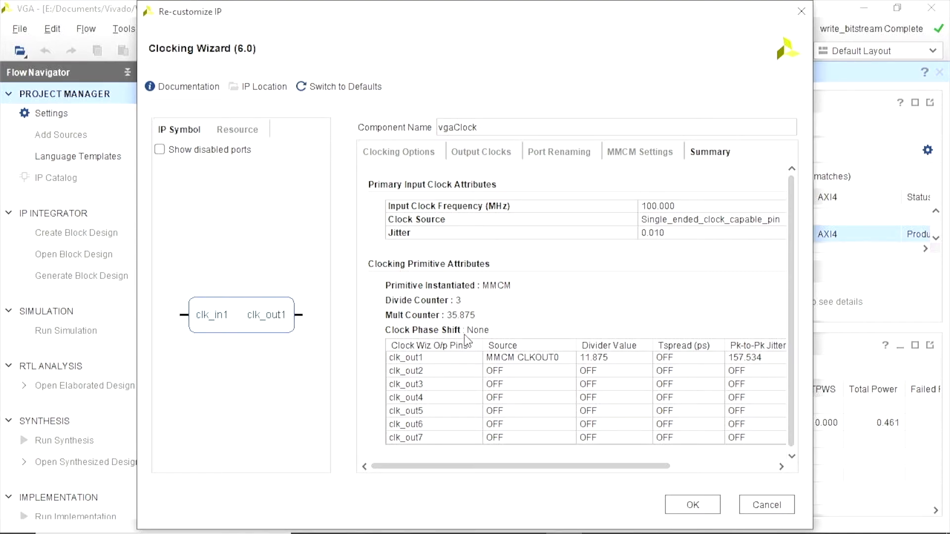
mouse_move(461, 251)
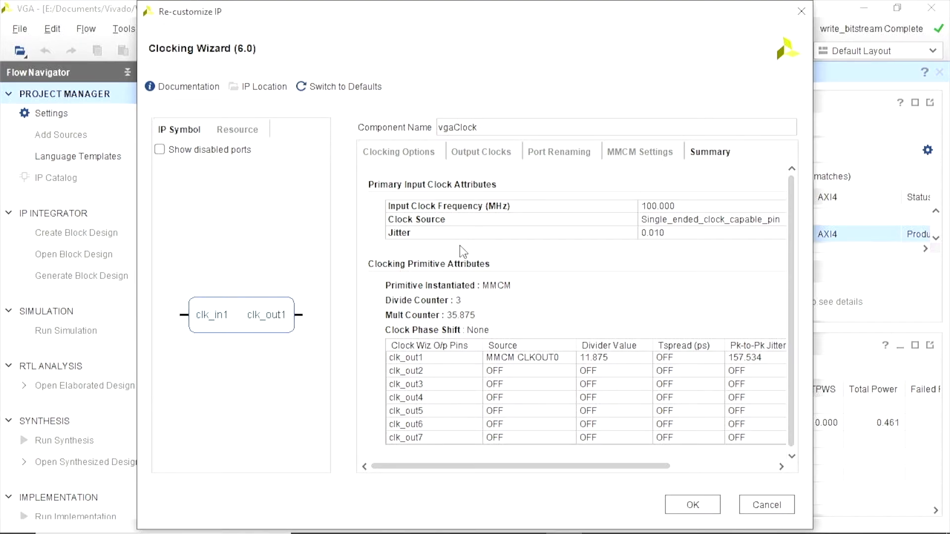
mouse_move(509, 218)
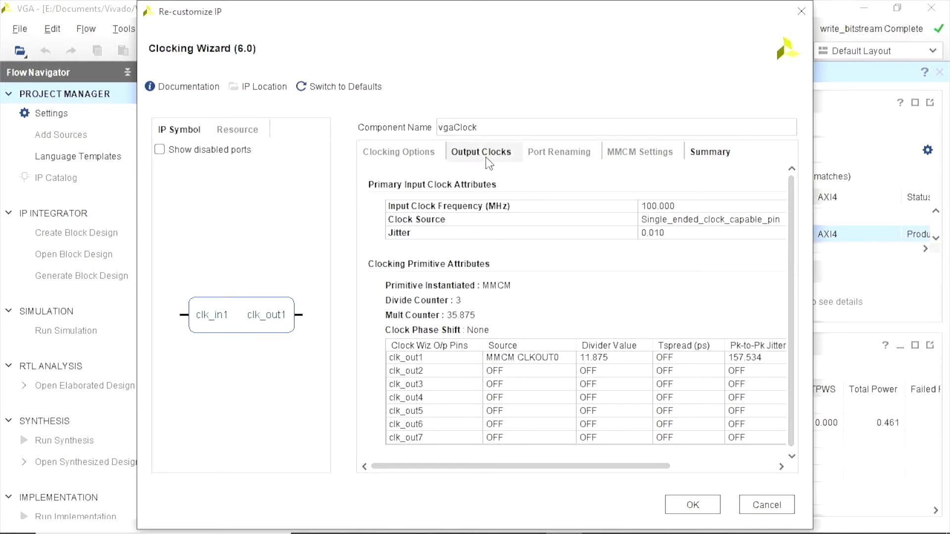
Step: Return to Output Clocks to confirm clk_out1 requests 100.70175 MHz
left_click(480, 151)
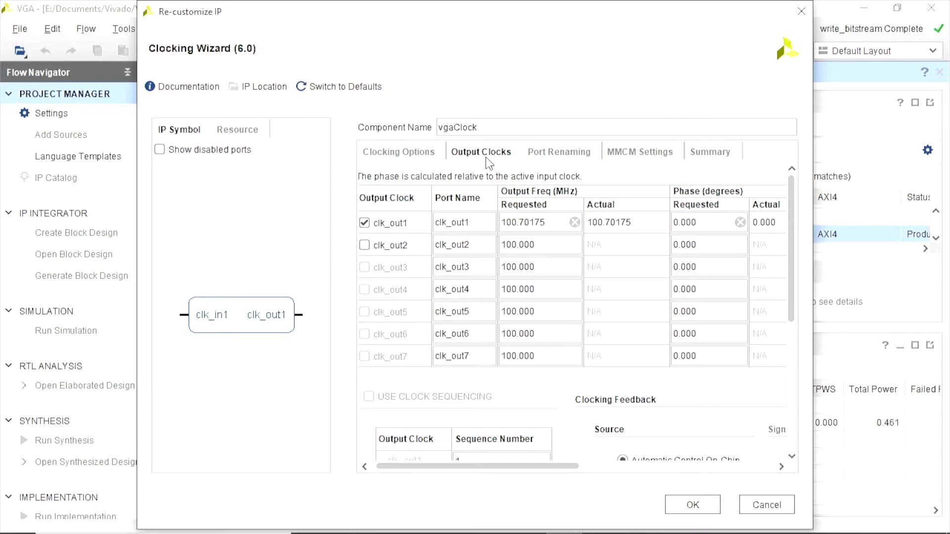
mouse_move(505, 240)
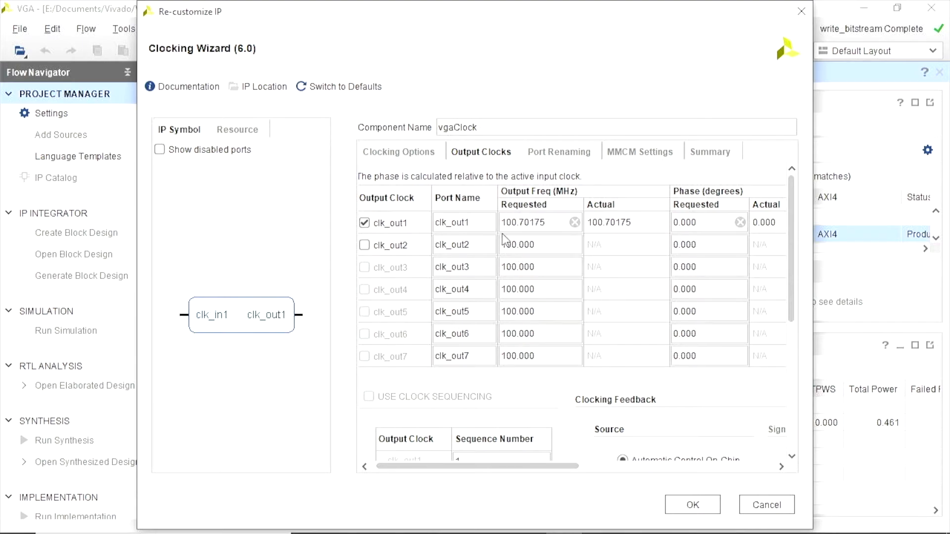
mouse_move(522, 211)
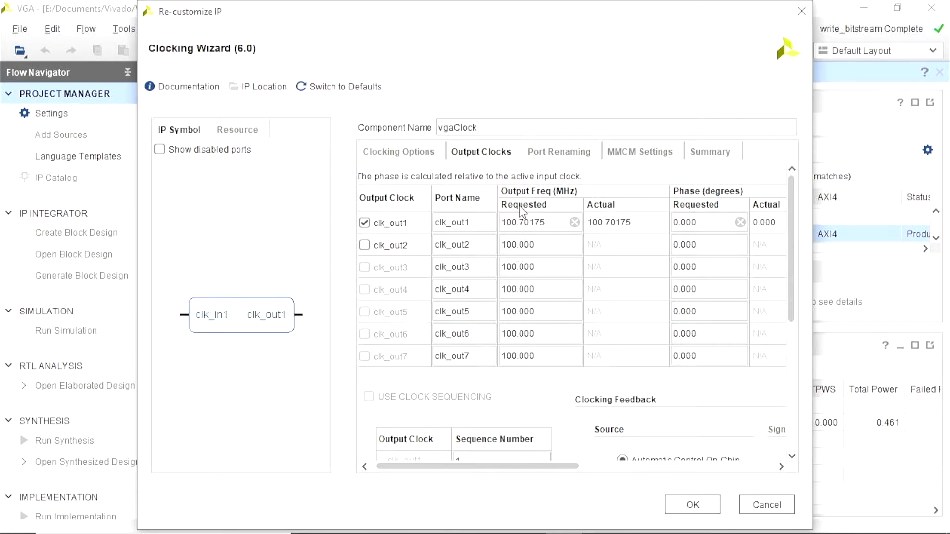
mouse_move(529, 229)
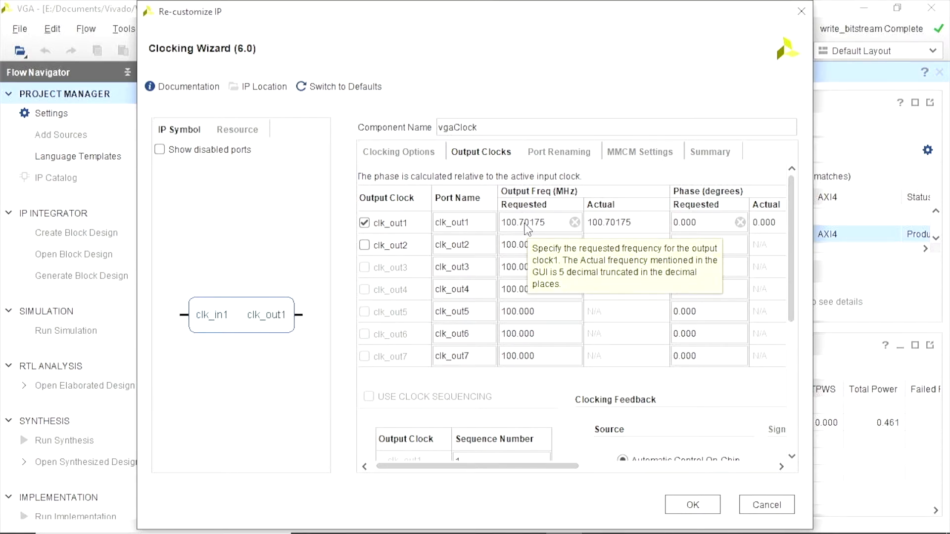
mouse_move(634, 388)
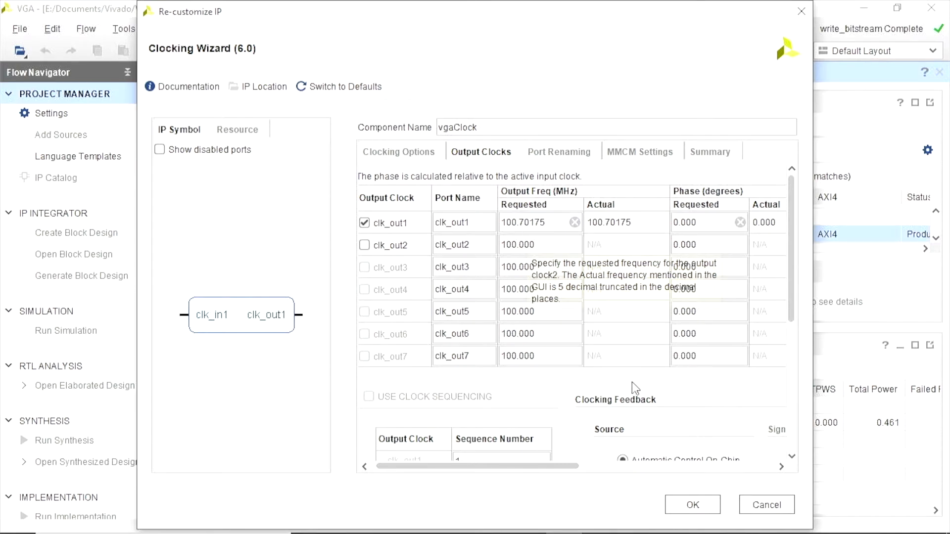
mouse_move(695, 516)
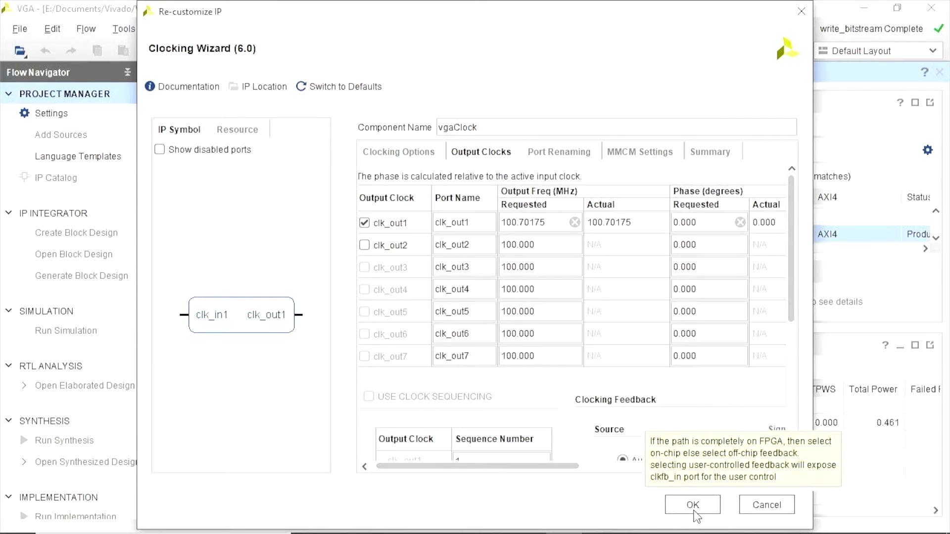
Step: Accept the Clocking Wizard and apply Global synthesis in Generate Output Products
left_click(692, 505)
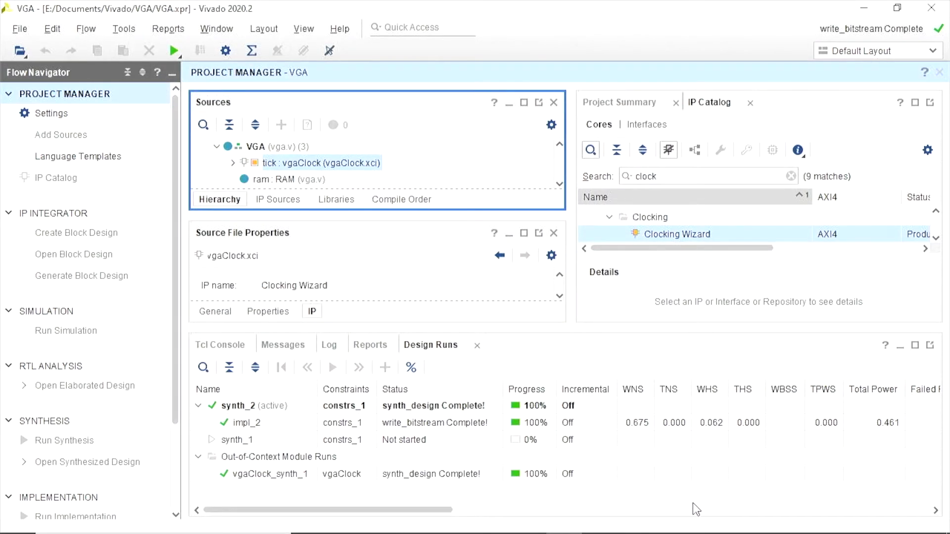
left_click(214, 311)
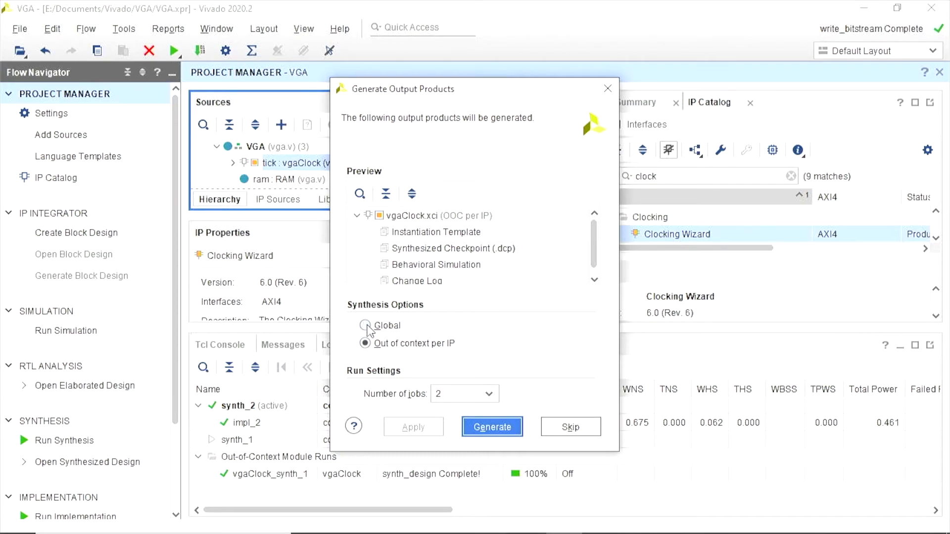
left_click(365, 325)
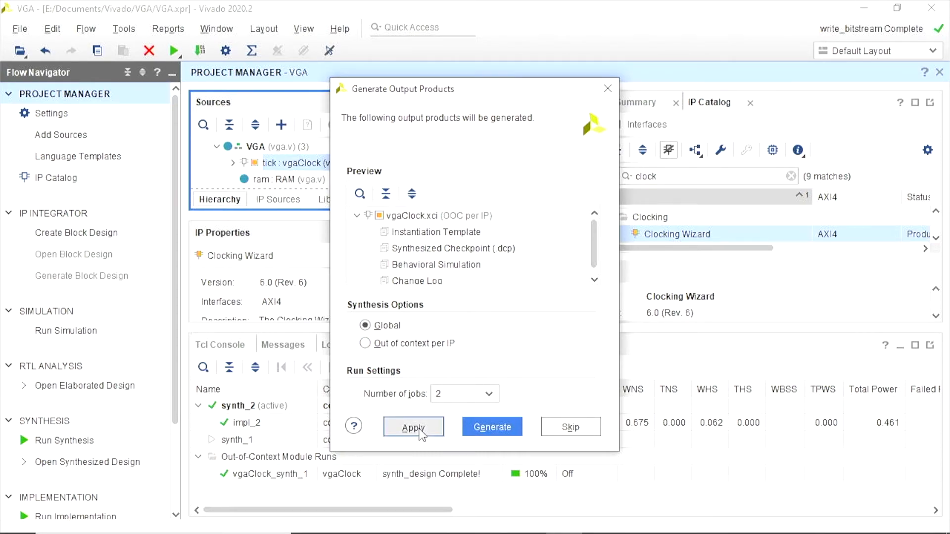
left_click(414, 427)
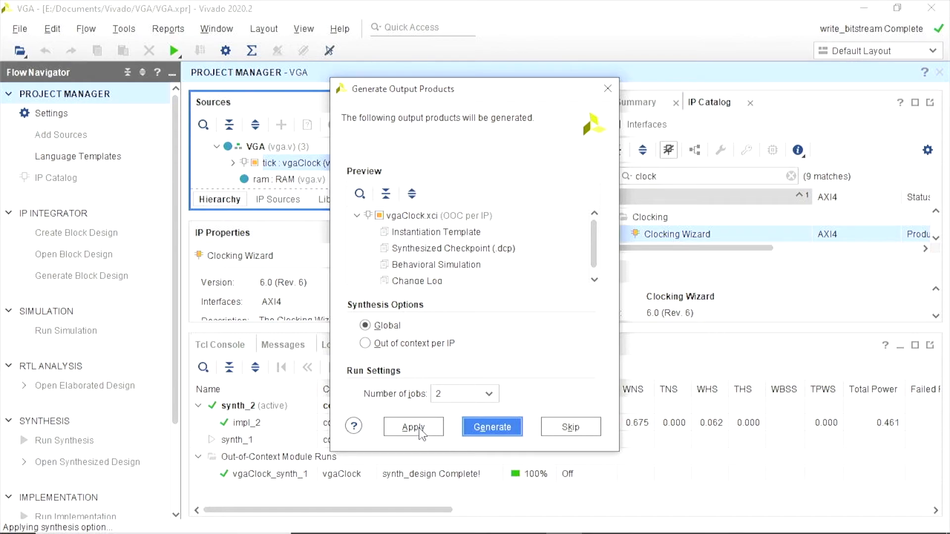
left_click(413, 426)
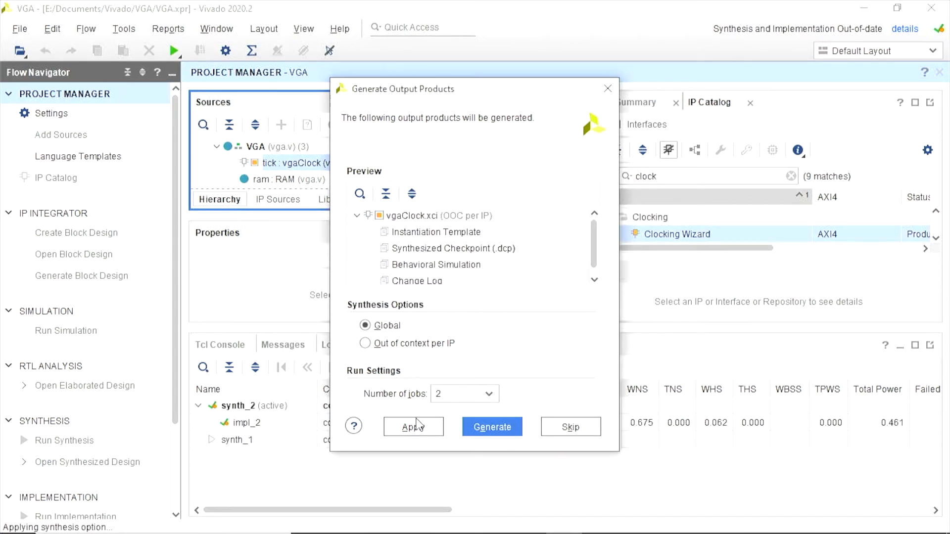
left_click(414, 427)
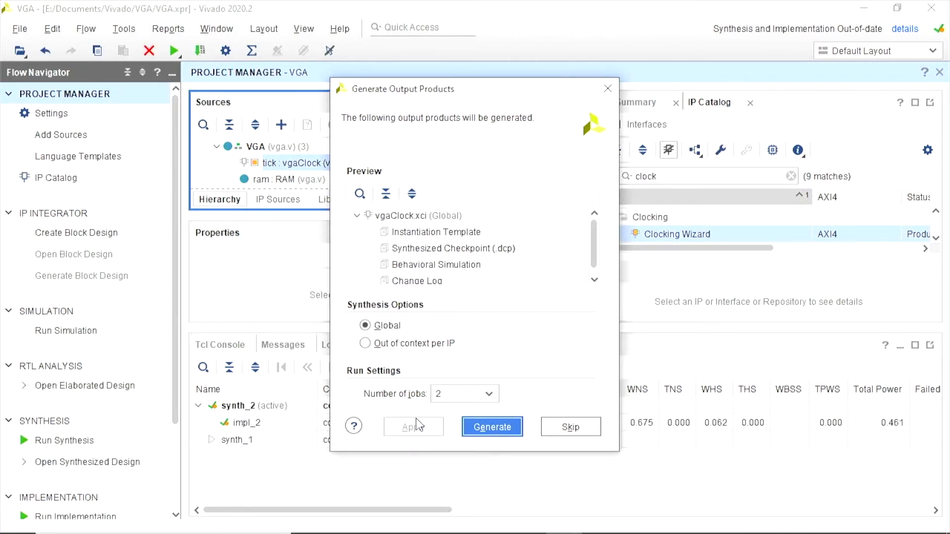
left_click(492, 427)
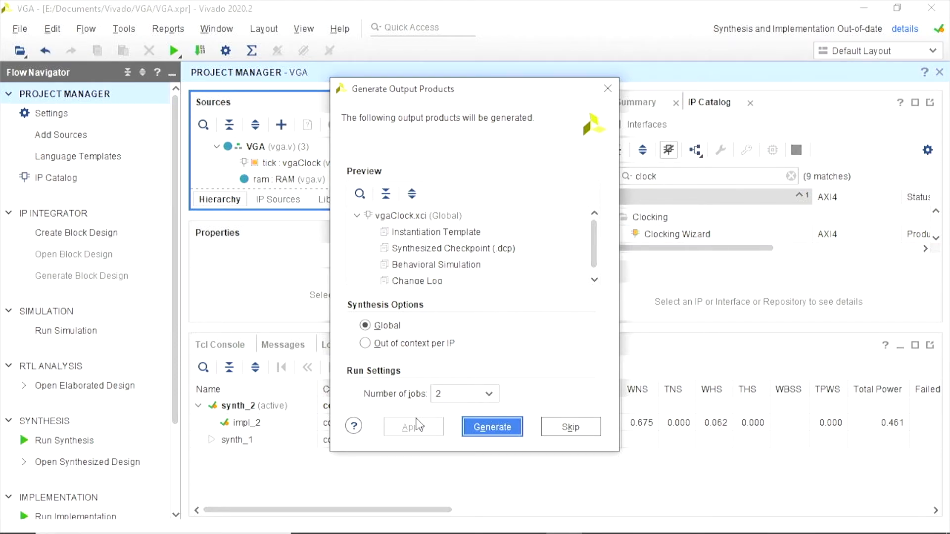
left_click(491, 426)
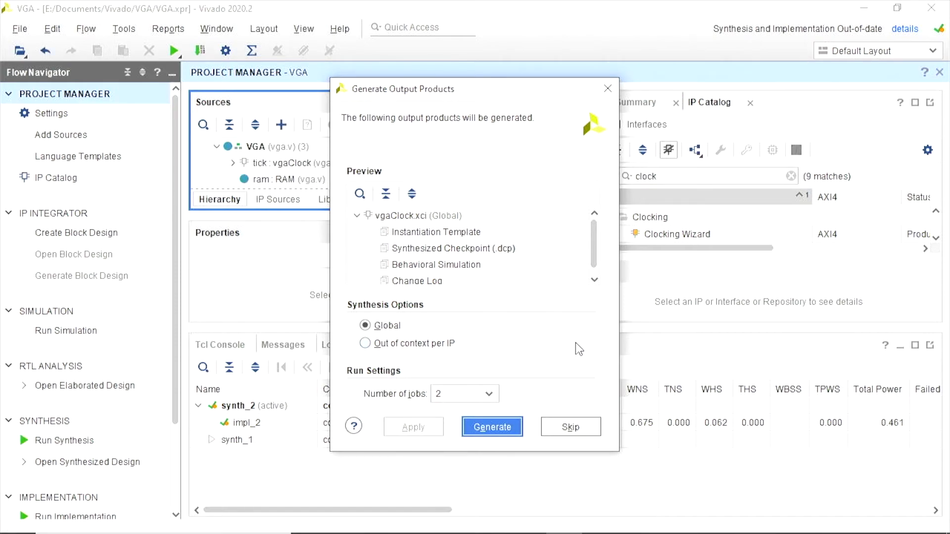
mouse_move(516, 124)
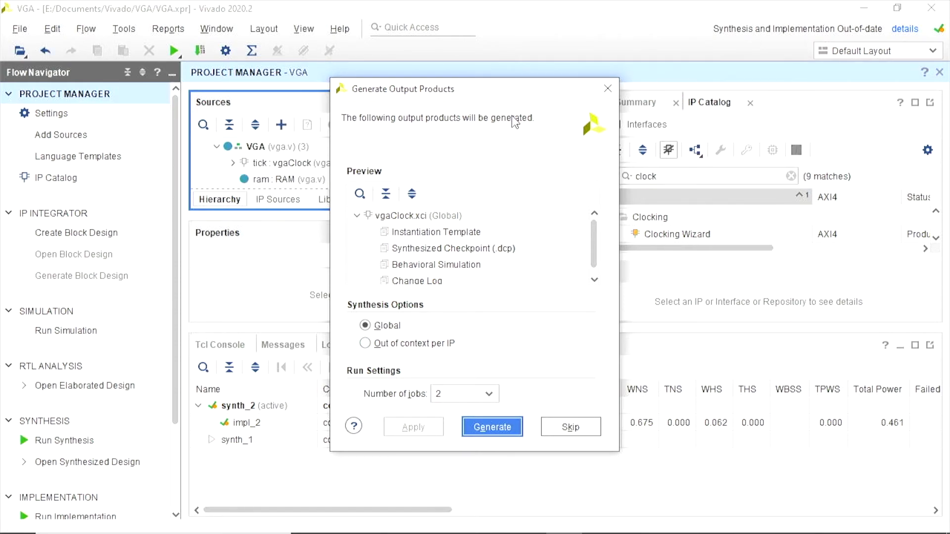
mouse_move(512, 398)
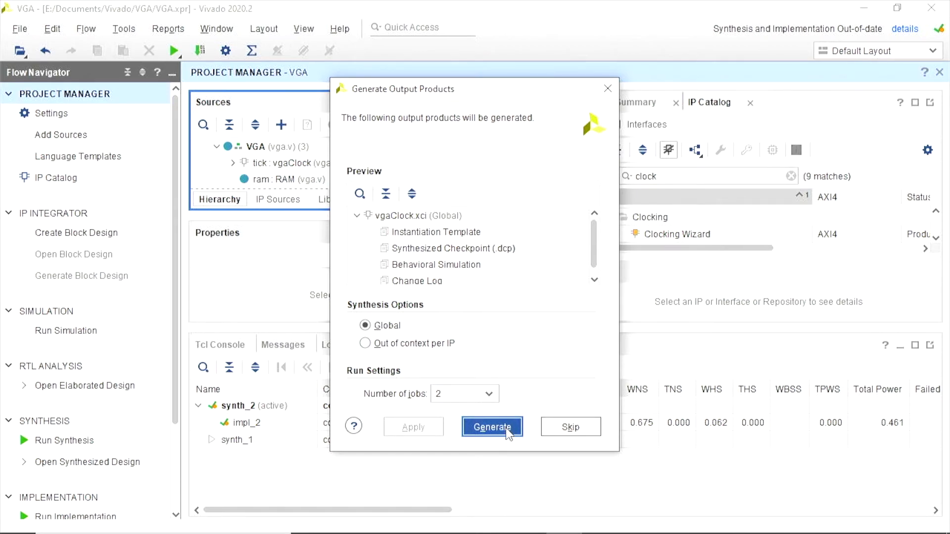
Step: Generate the vgaClock output products and confirm the success message
left_click(492, 427)
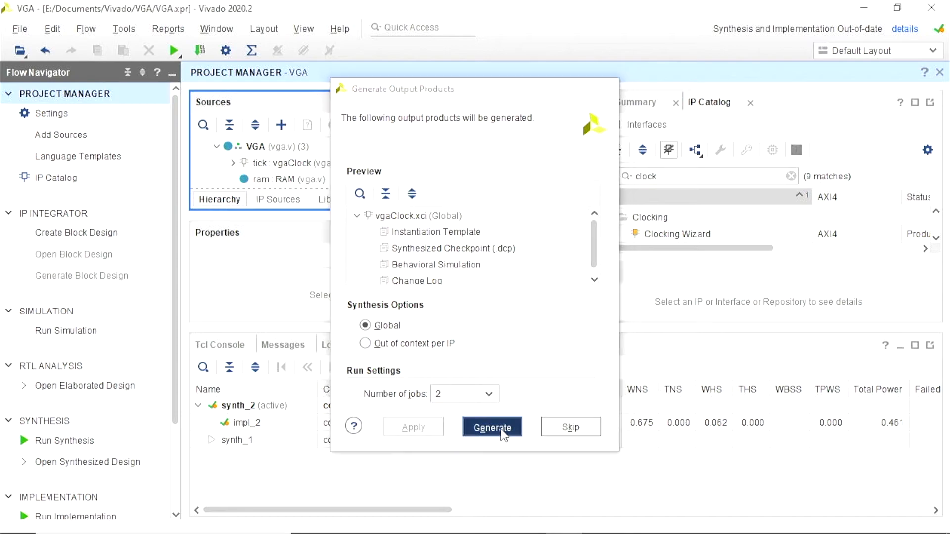
left_click(492, 427)
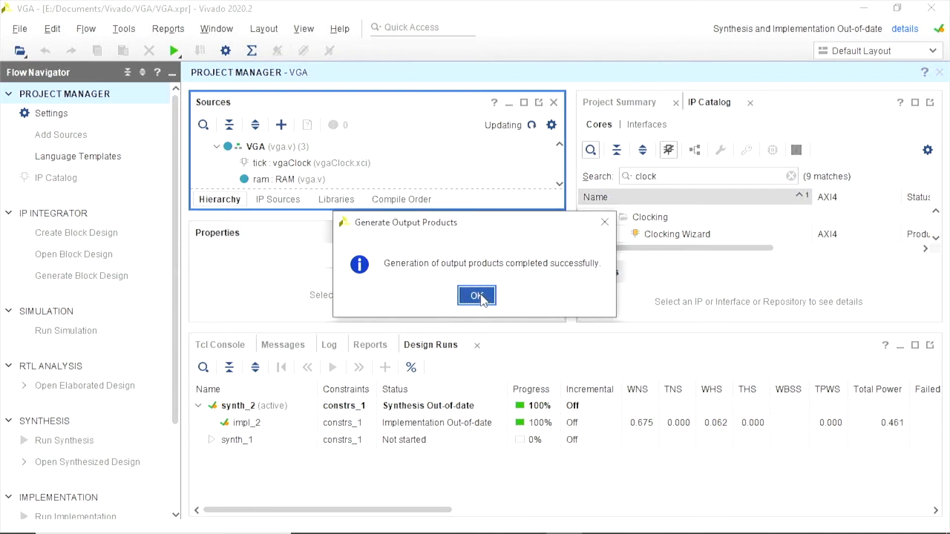
Step: Close the generation-complete message and check that vgaClock tick now sits under VGA in Design Sources
left_click(476, 296)
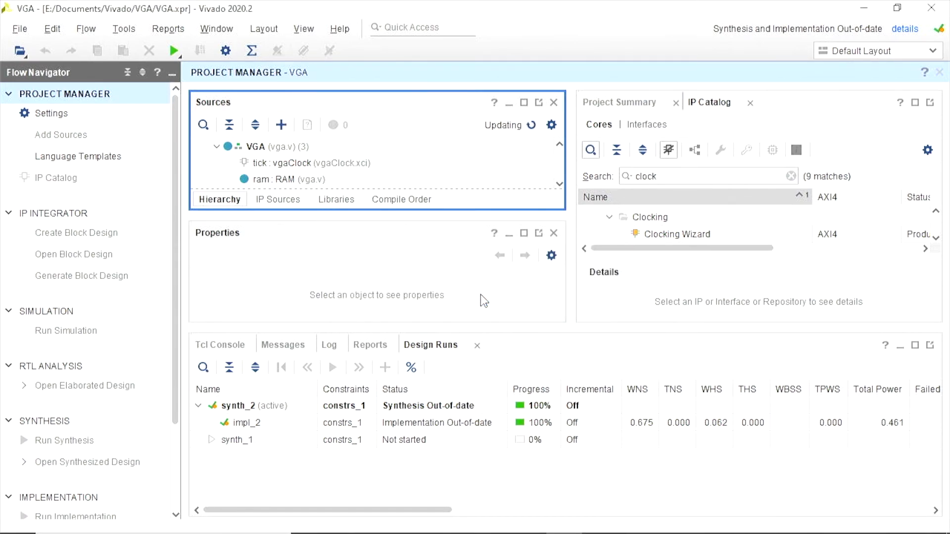
mouse_move(384, 368)
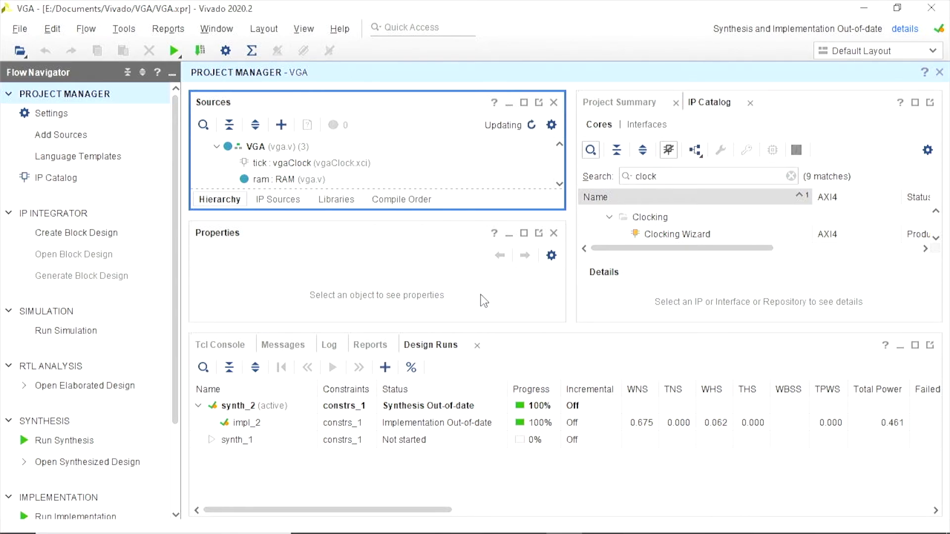
left_click(233, 162)
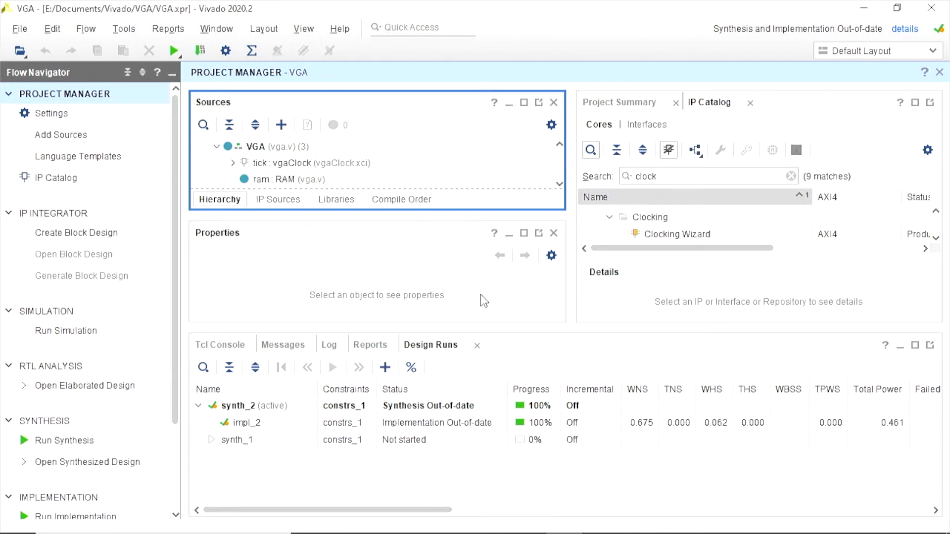
mouse_move(461, 256)
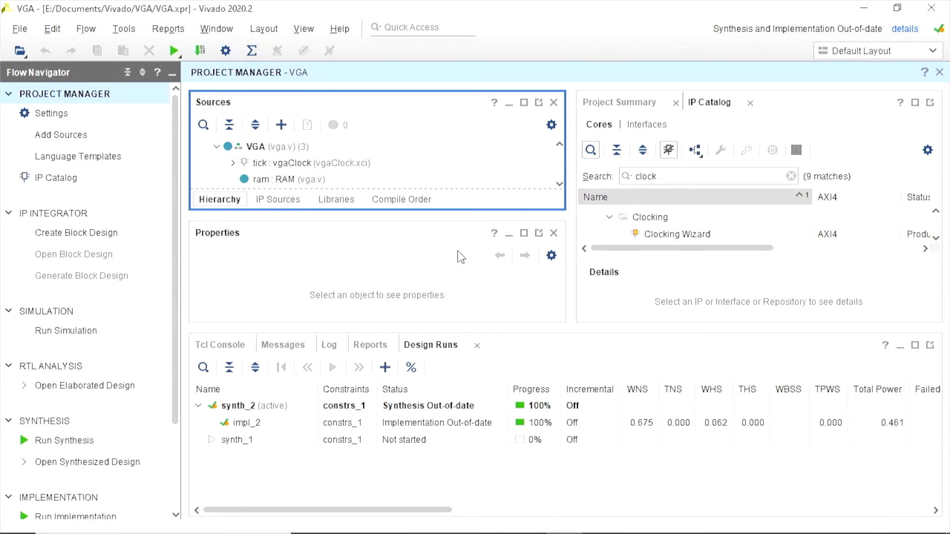
mouse_move(537, 203)
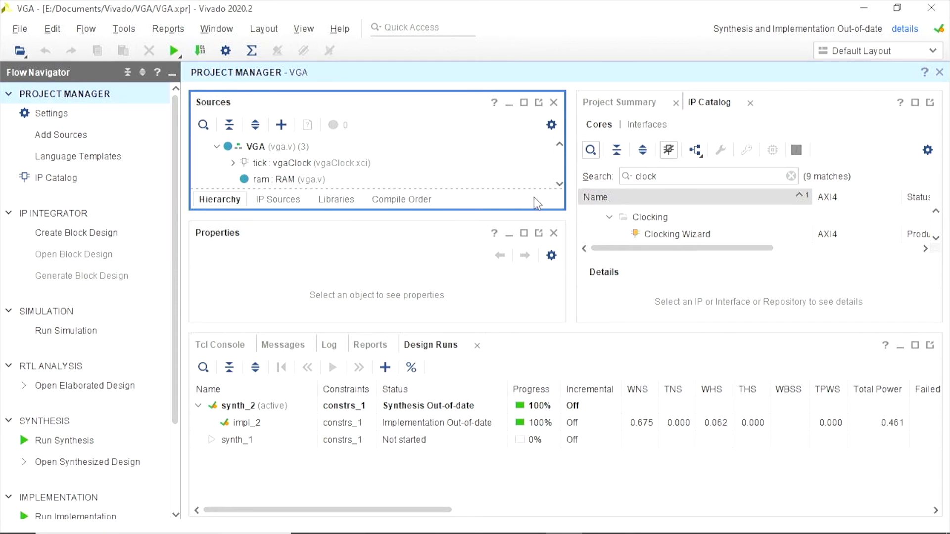
mouse_move(370, 193)
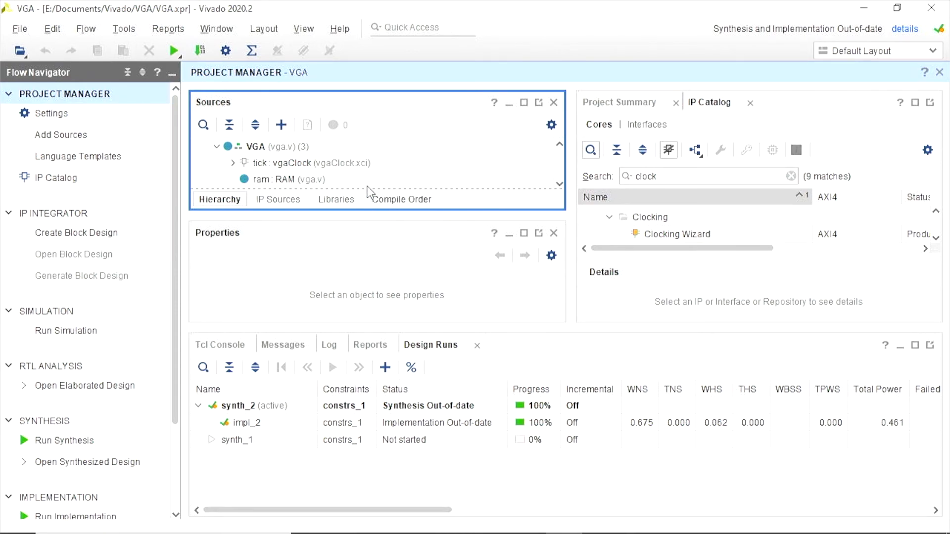
scroll("down", 3)
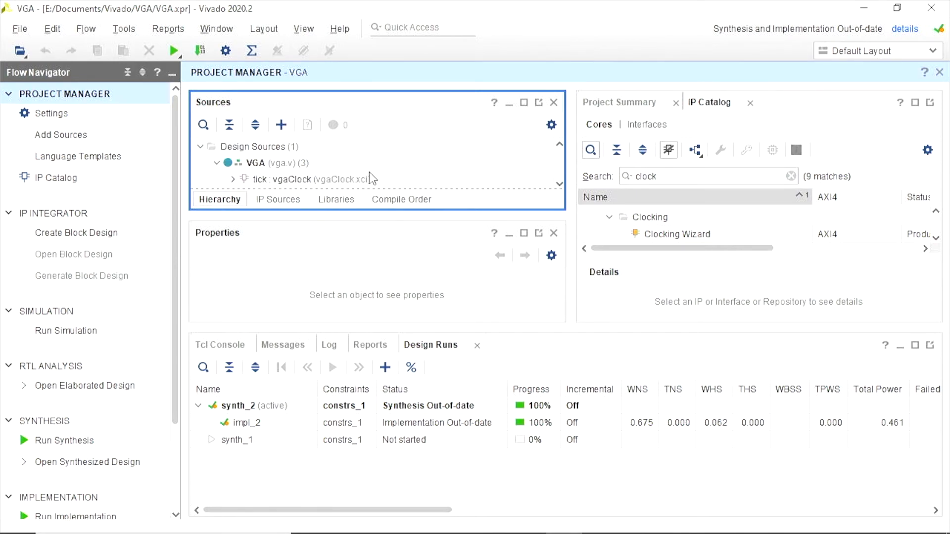
mouse_move(268, 205)
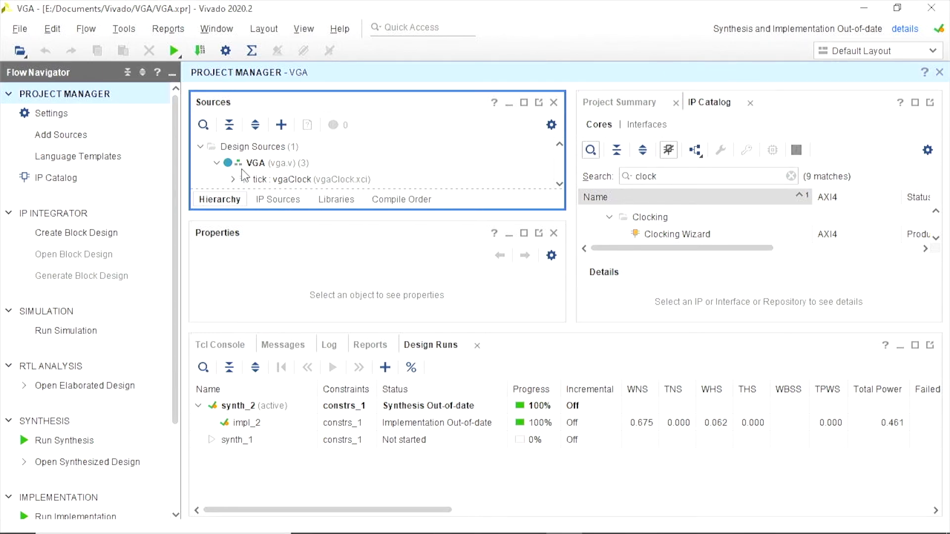
mouse_move(262, 168)
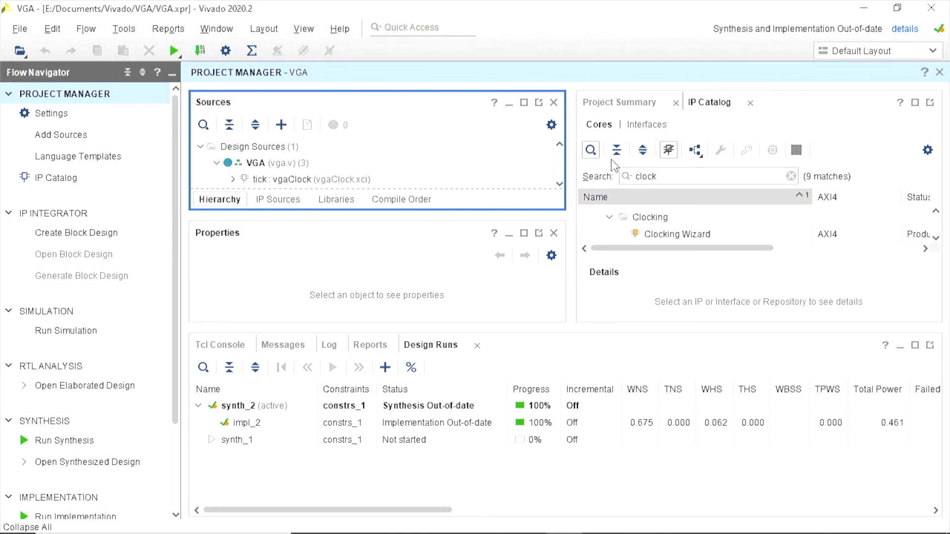
mouse_move(559, 184)
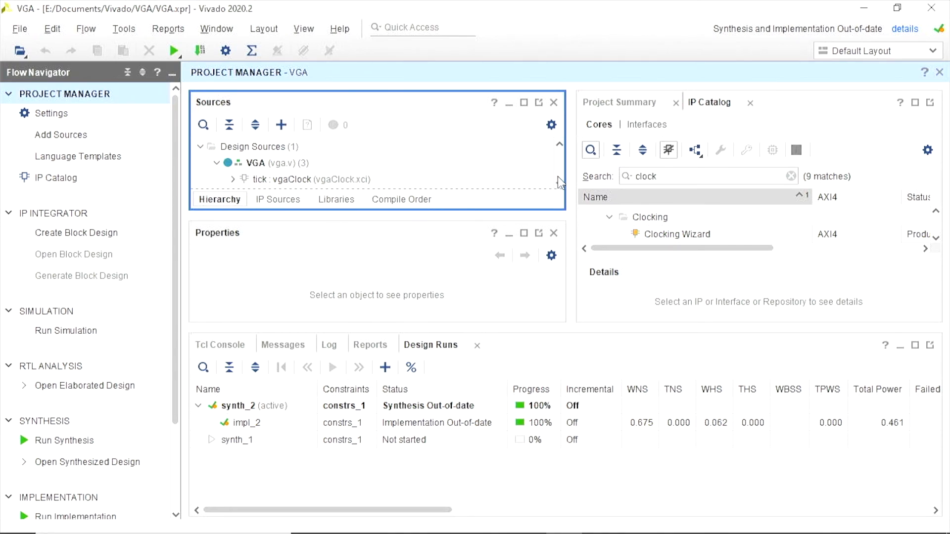